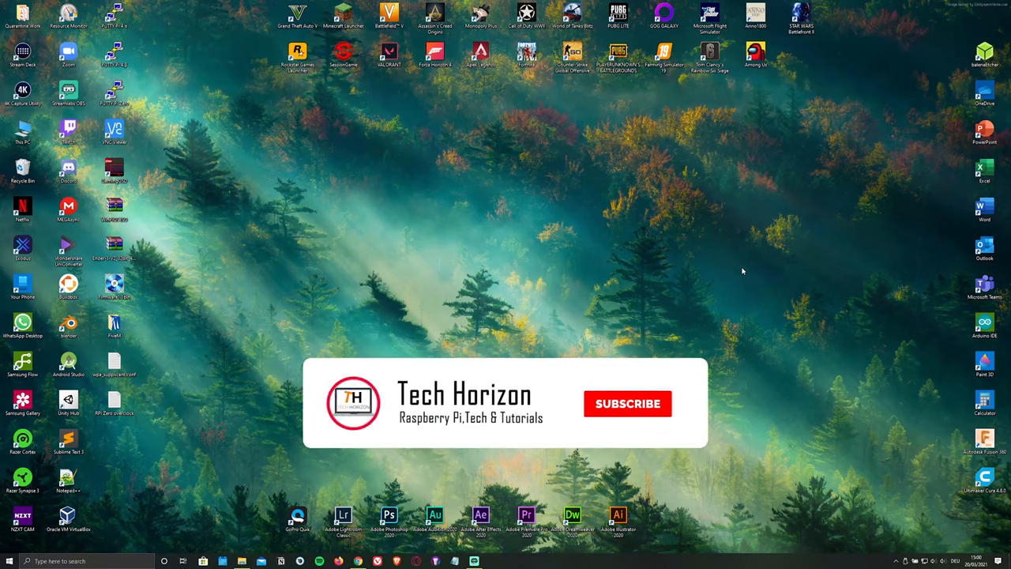
# Bring up the web browser showing the KonstaKANG.com homepage
pyautogui.click(628, 404)
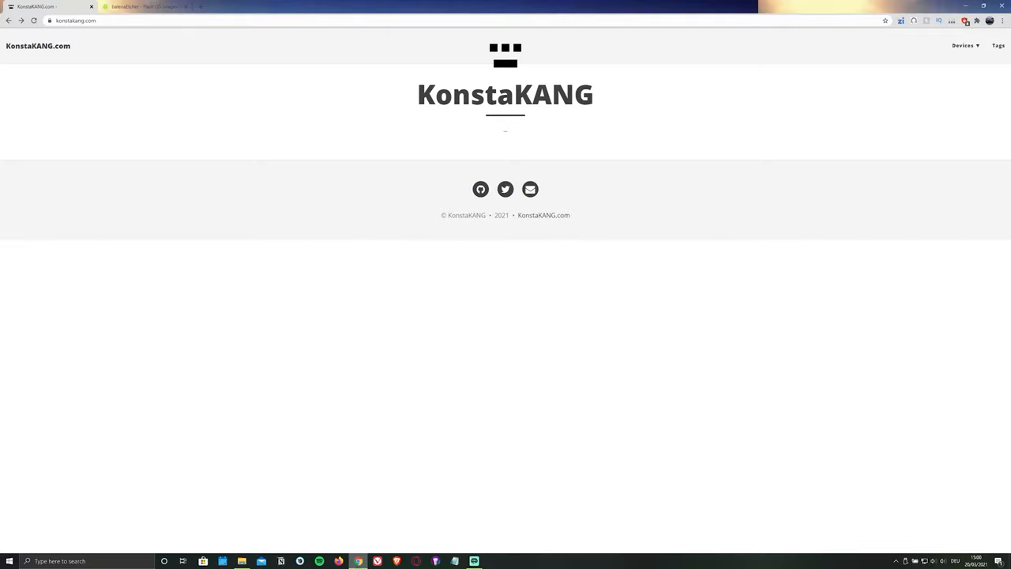
pyautogui.moveTo(827, 212)
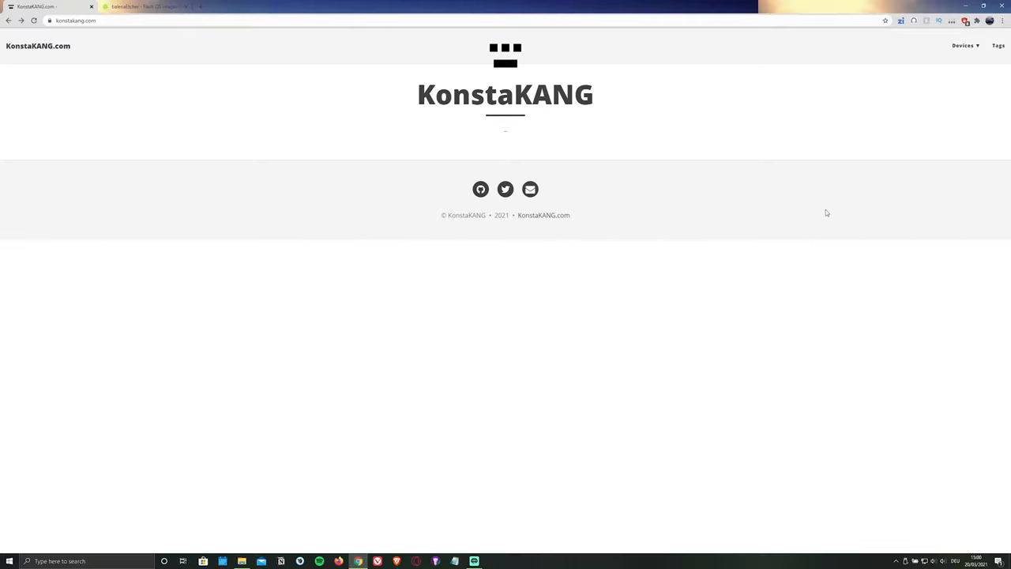
# Navigate Devices > Raspberry Pi 4 > LineageOS 18.1 Android TV and start the primary AndroidFileHost download
pyautogui.click(965, 45)
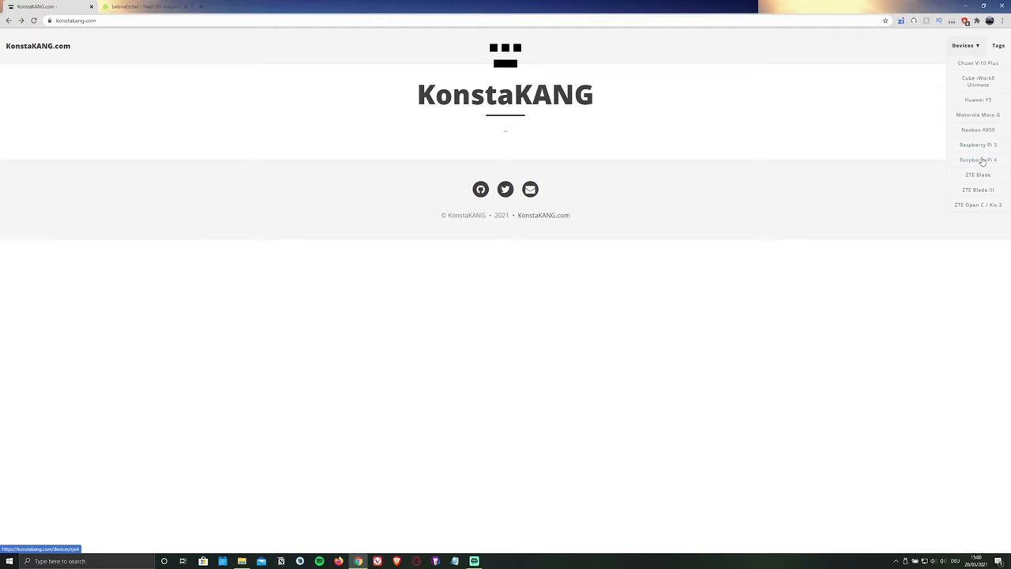
pyautogui.click(978, 159)
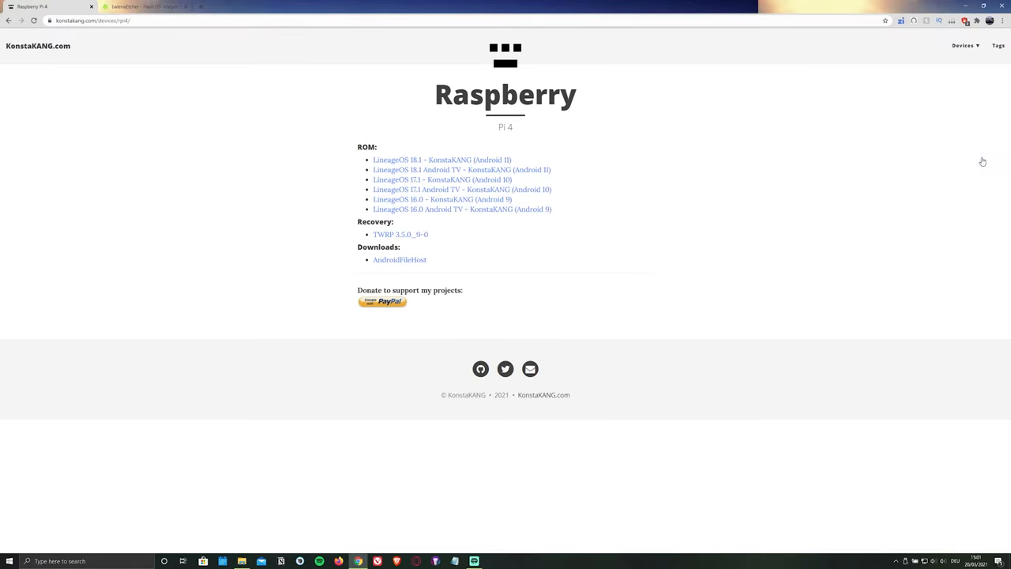
pyautogui.click(463, 169)
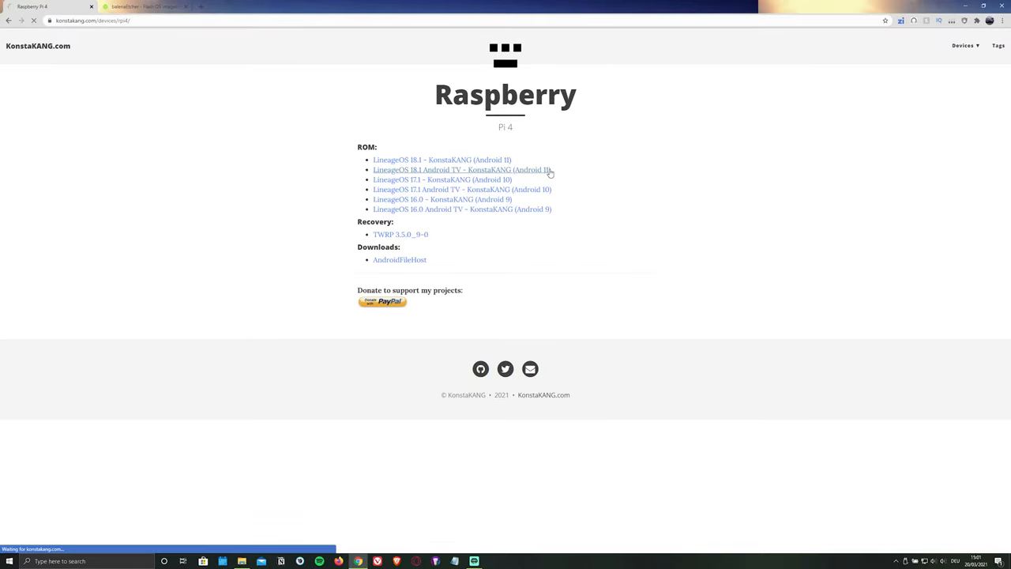
pyautogui.click(462, 169)
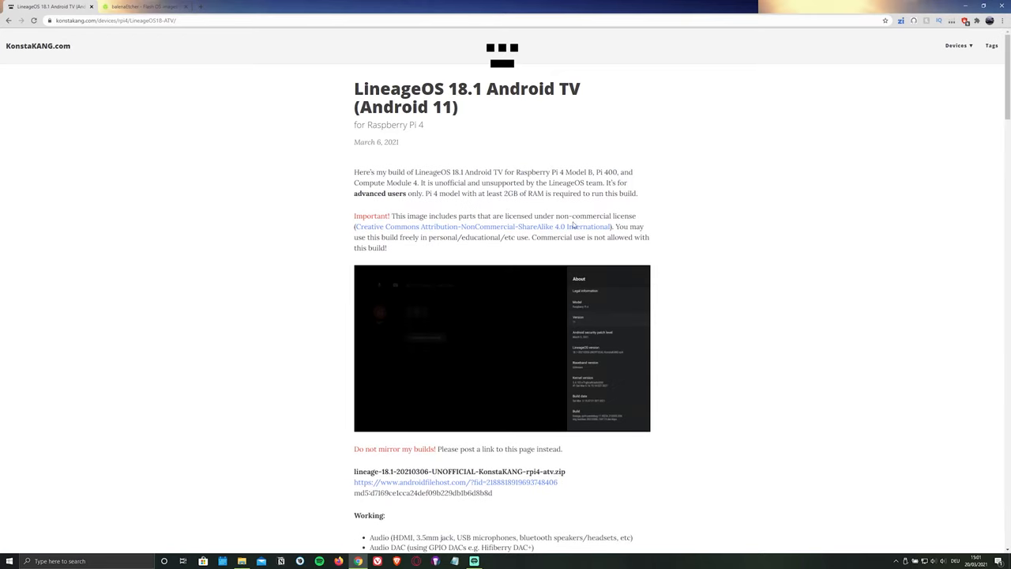
pyautogui.click(455, 482)
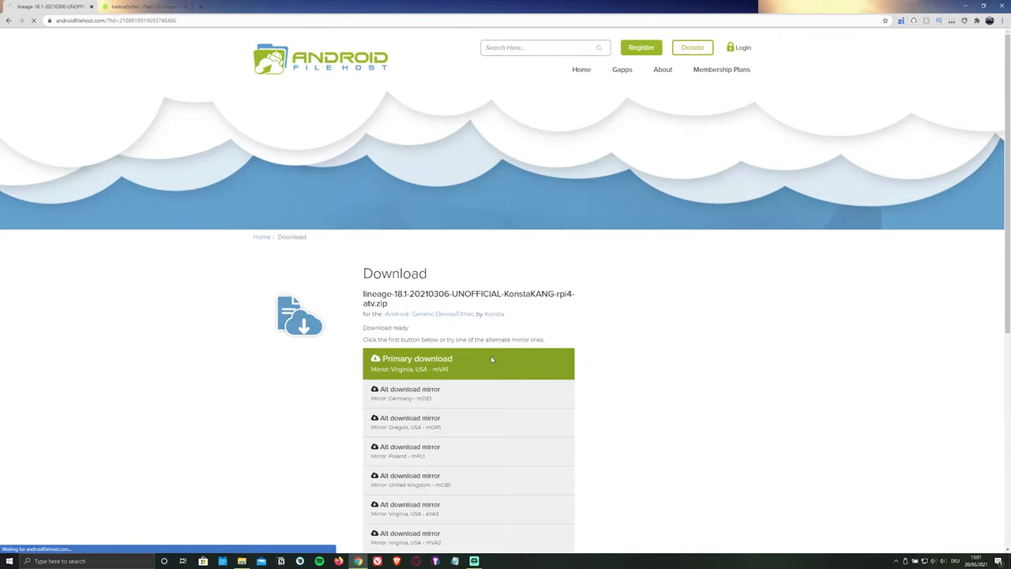
pyautogui.click(469, 362)
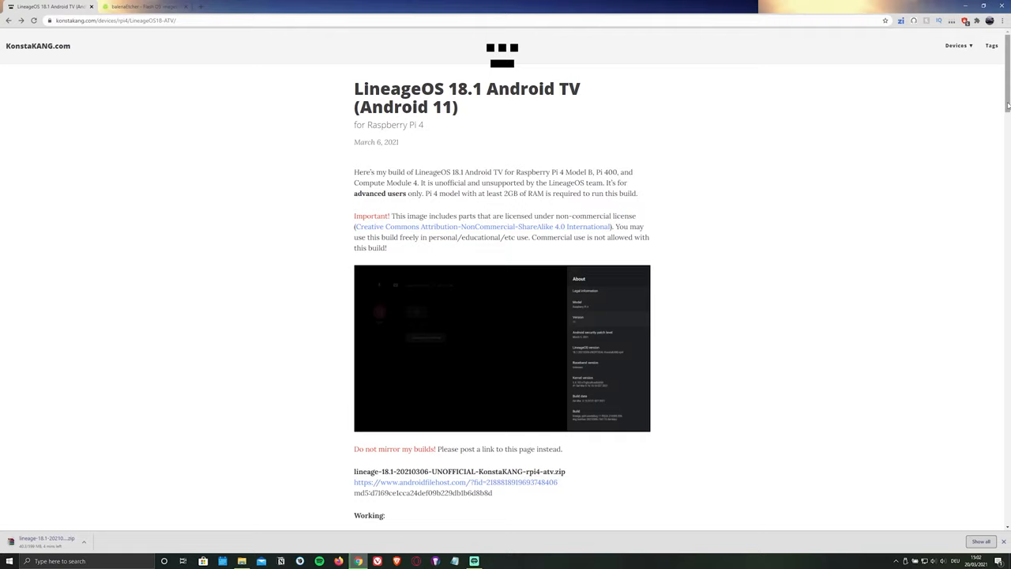
# Download the OpenGApps arm 11.0 tvstock zip from the 20210130 test builds folder
pyautogui.scroll(-3)
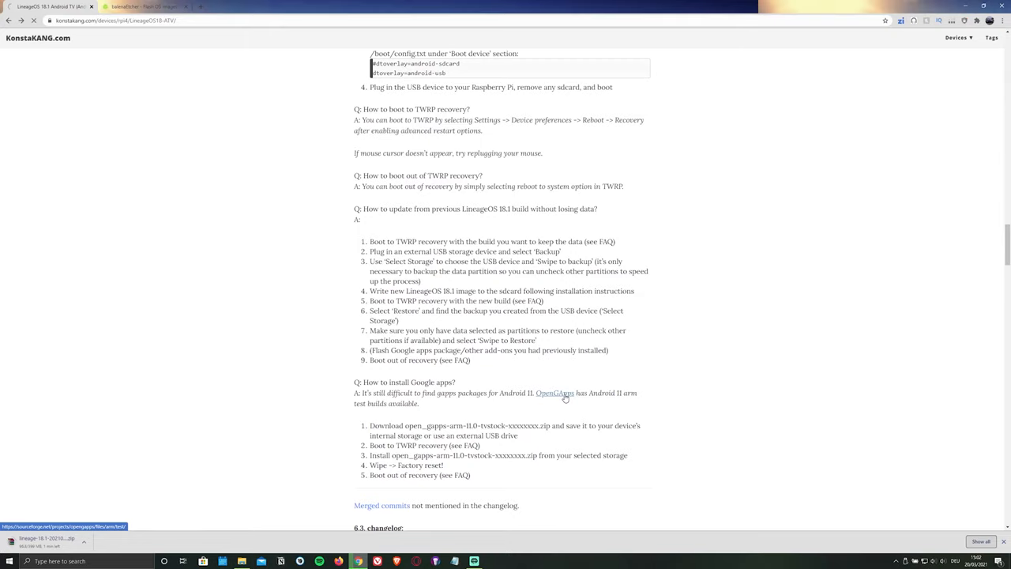
pyautogui.click(554, 392)
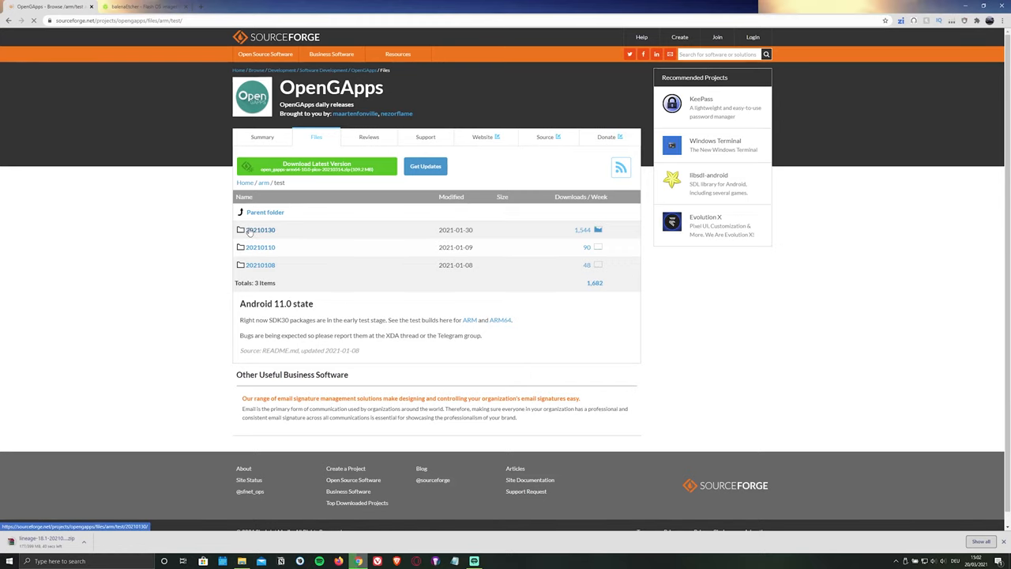
pyautogui.click(260, 230)
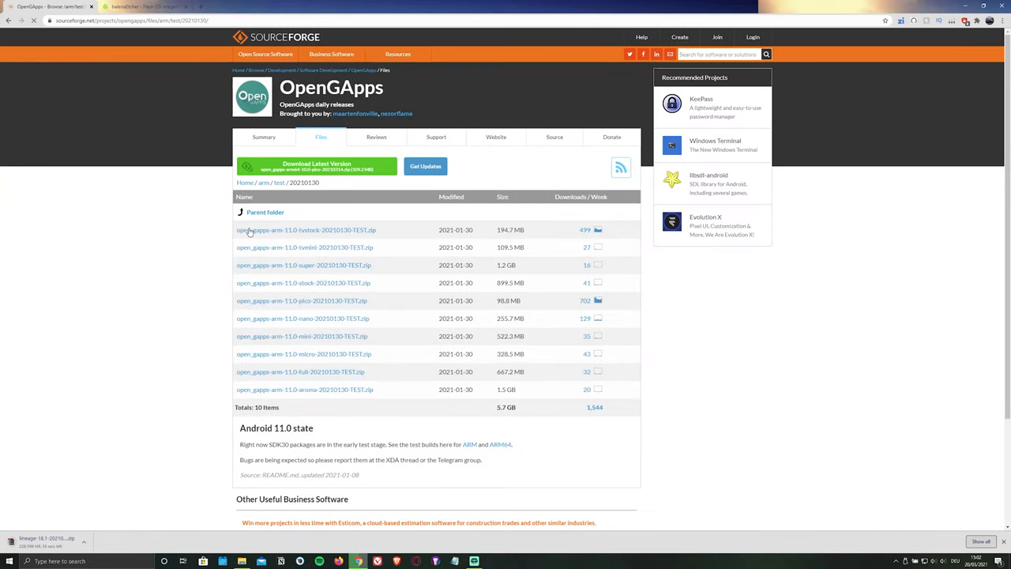
pyautogui.click(305, 230)
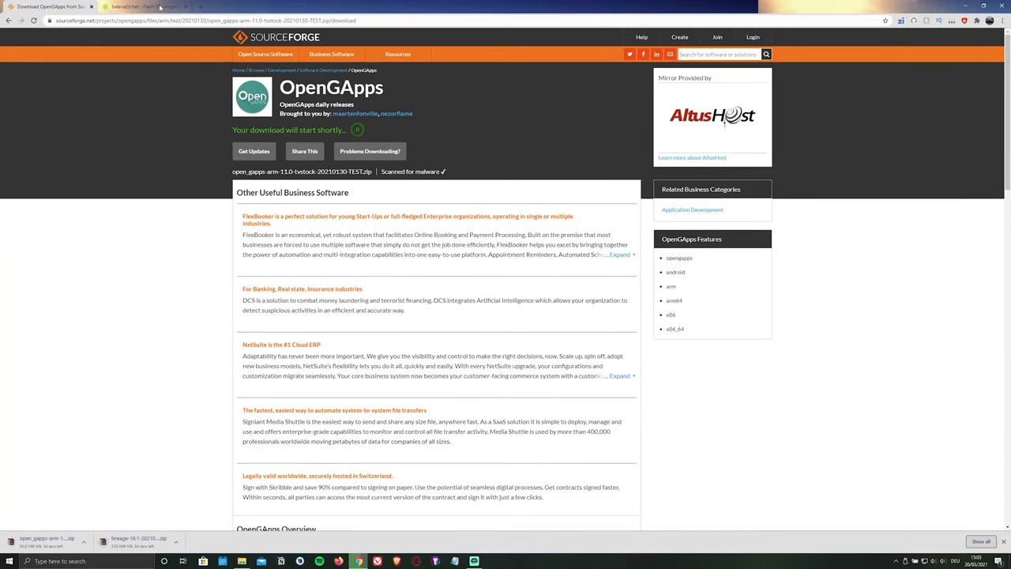
# Download the balenaEtcher installer for Windows from the balenaEtcher site
pyautogui.click(142, 6)
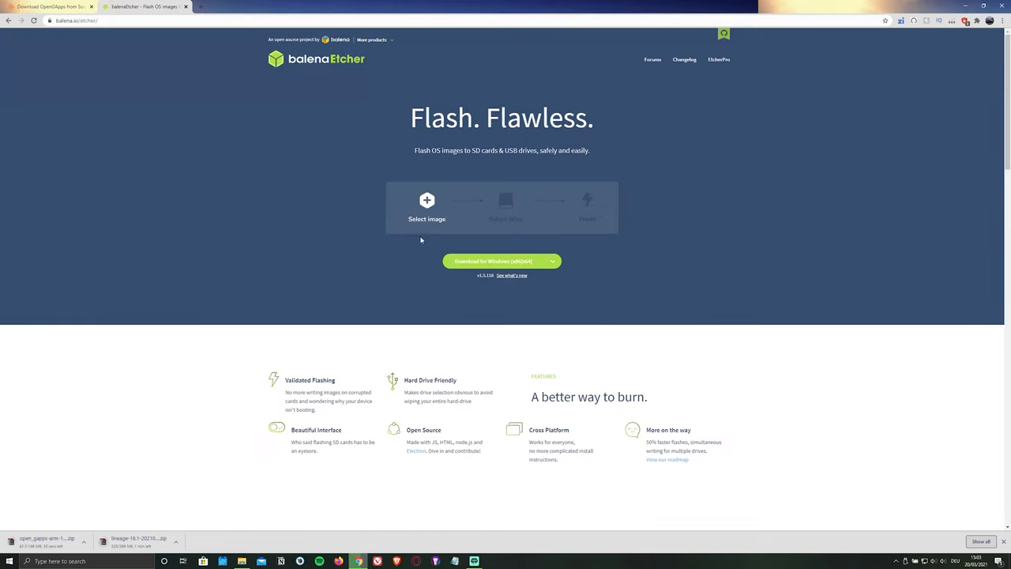
pyautogui.click(493, 260)
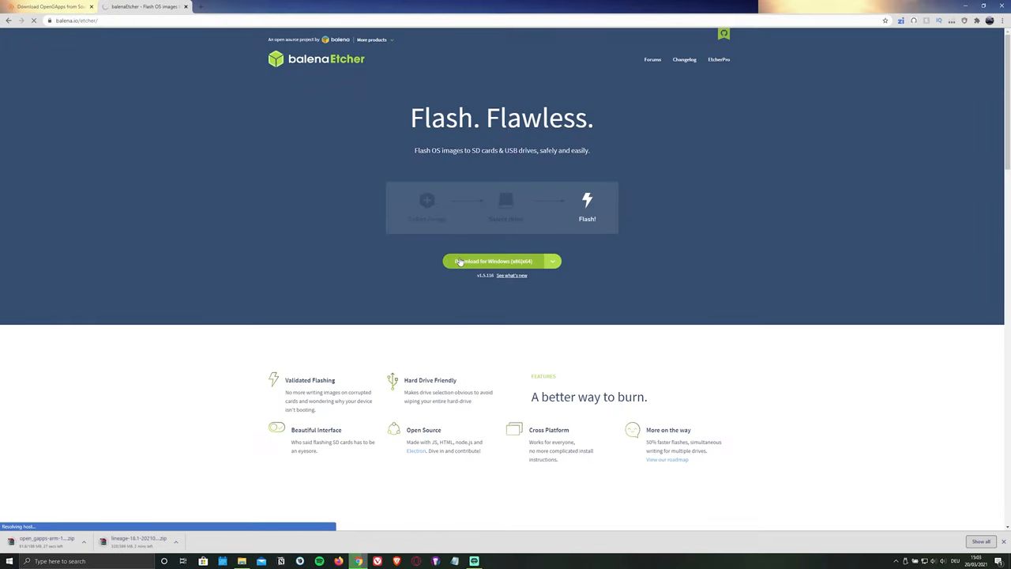
pyautogui.click(496, 262)
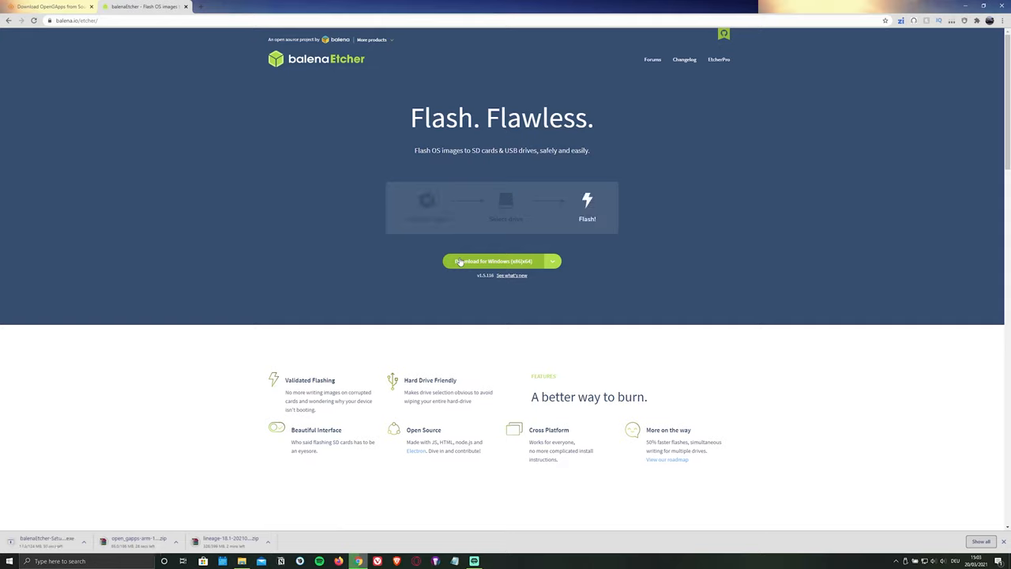
pyautogui.click(978, 6)
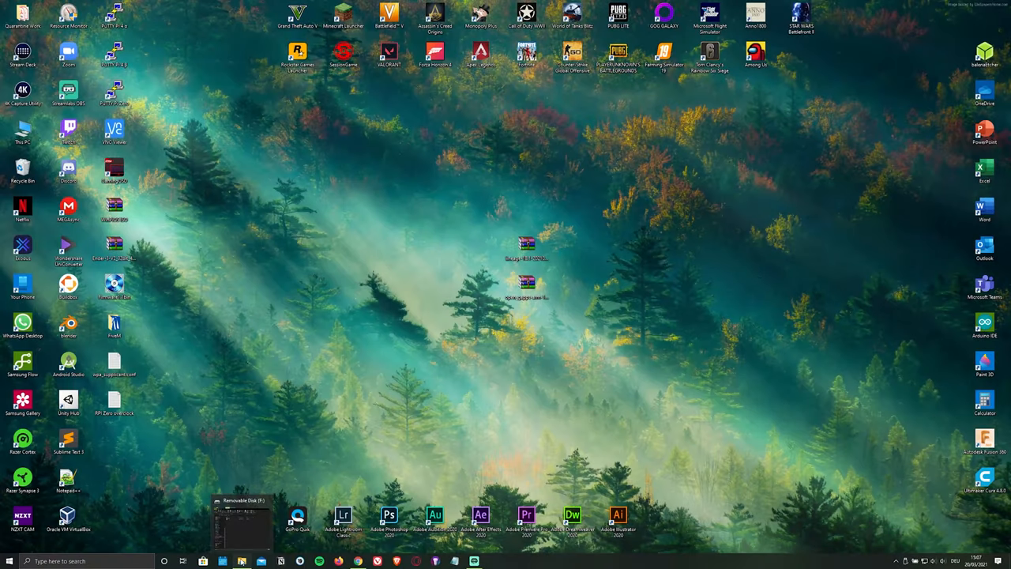
pyautogui.click(241, 522)
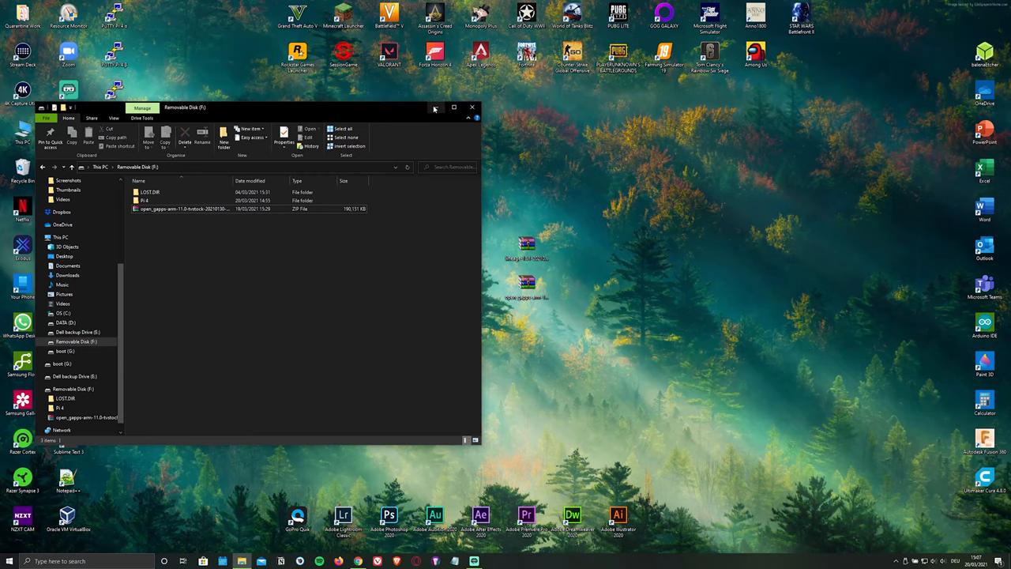
pyautogui.click(472, 107)
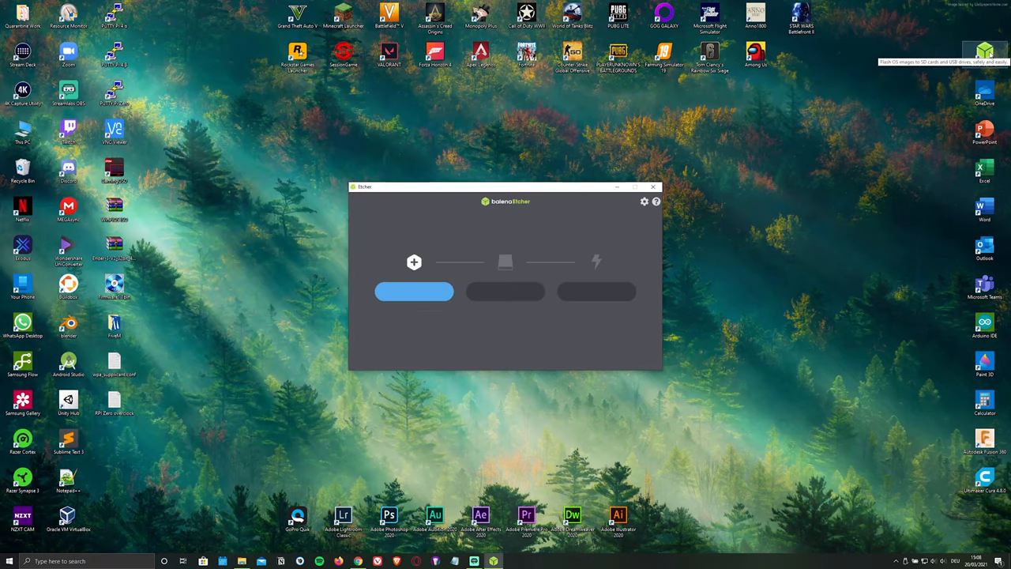
# Flash the LineageOS Android TV .img onto the 63.86 GB Multiple Card Reader drive
pyautogui.click(414, 290)
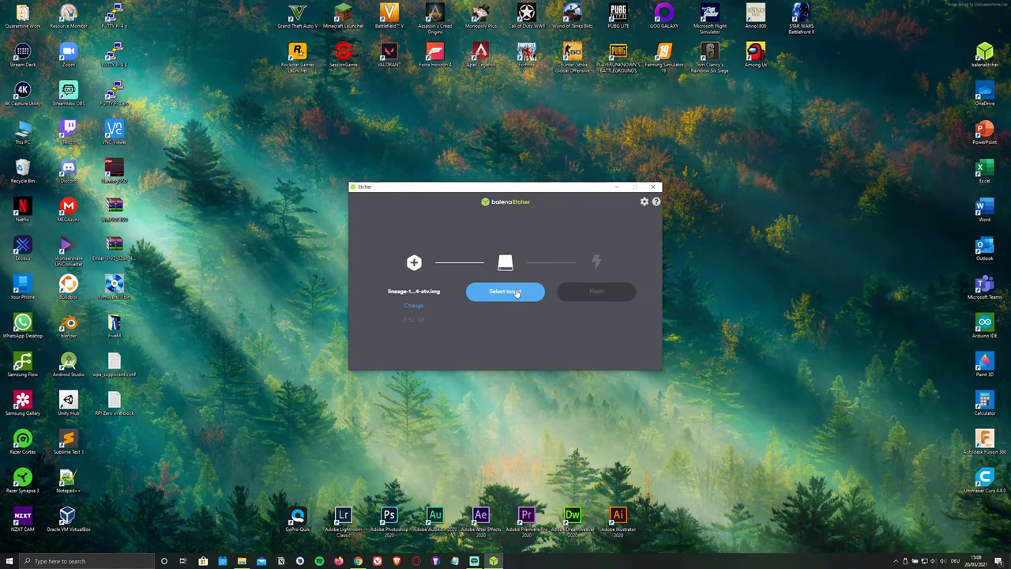
pyautogui.click(505, 291)
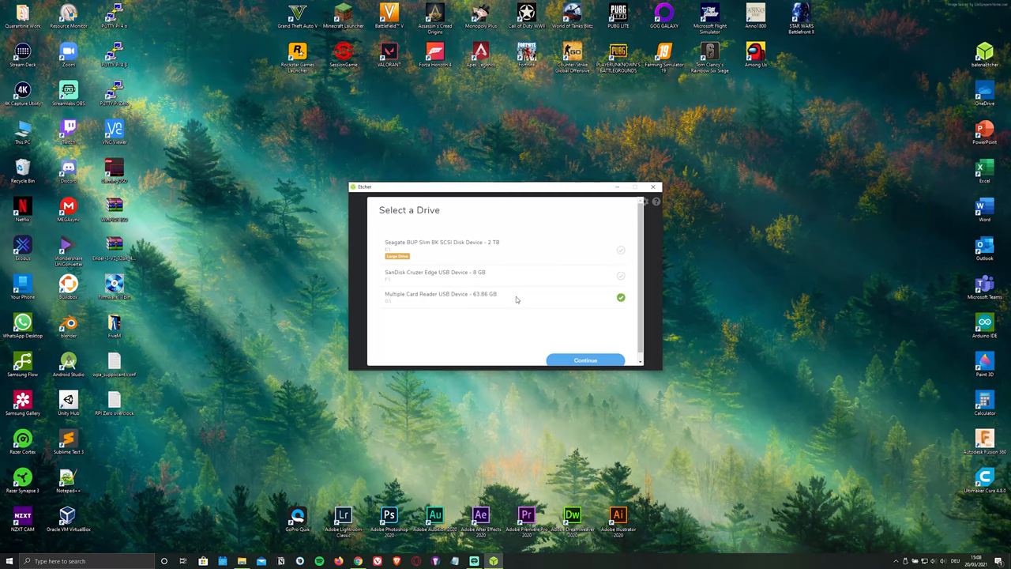
pyautogui.click(585, 361)
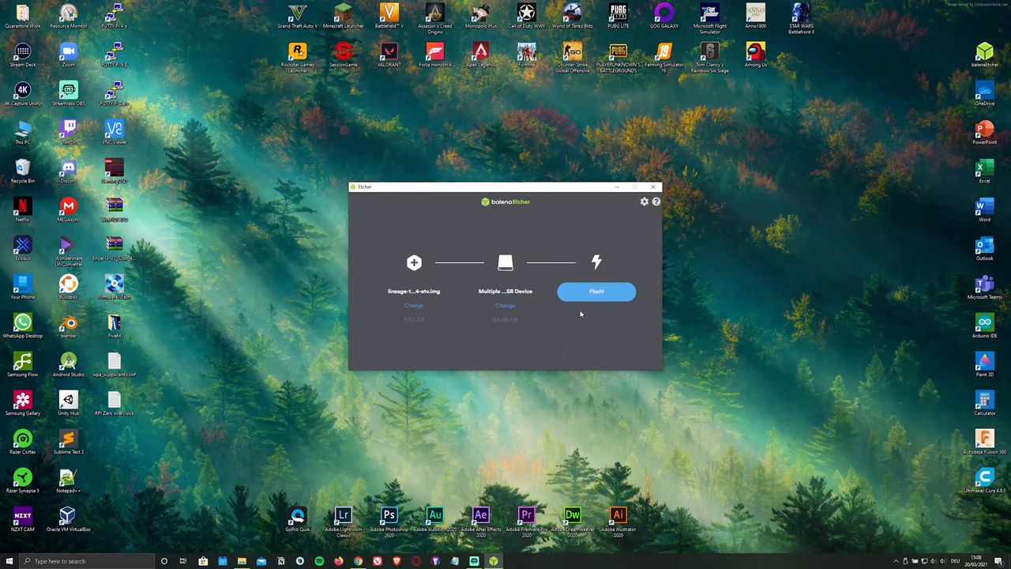
pyautogui.click(597, 291)
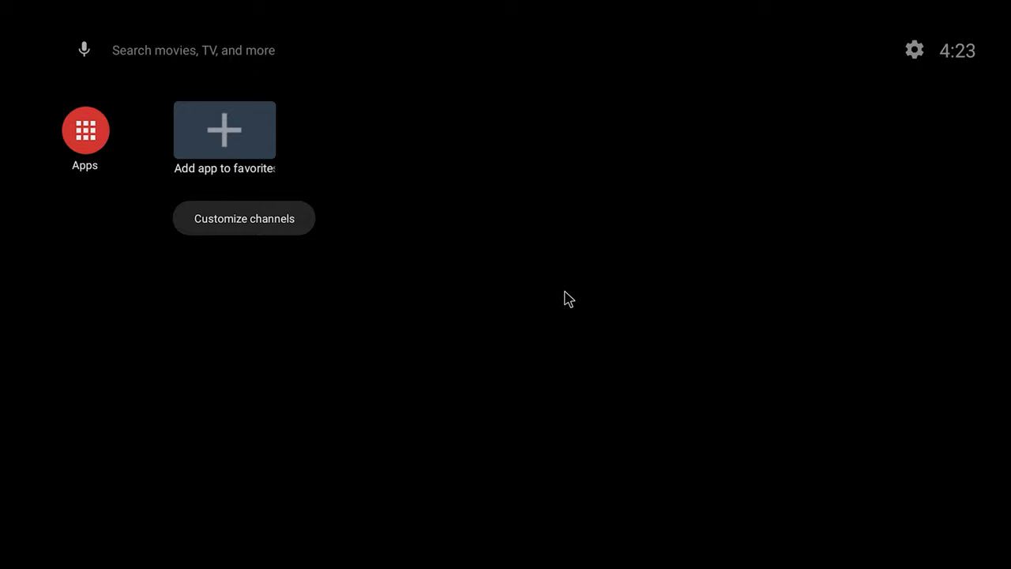
# Unlock developer settings from Device Preferences > About
pyautogui.click(914, 50)
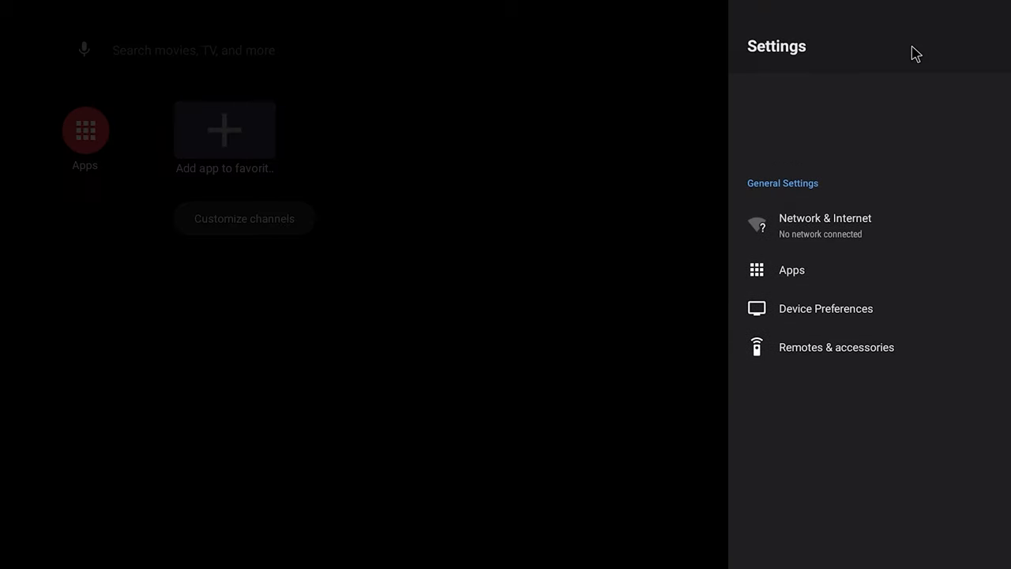
pyautogui.click(826, 308)
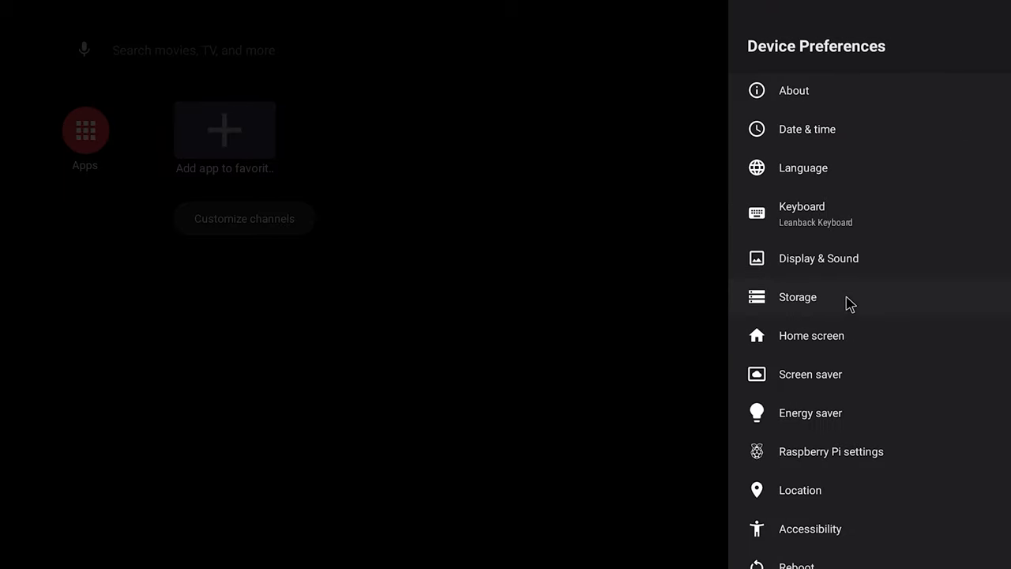
pyautogui.click(794, 90)
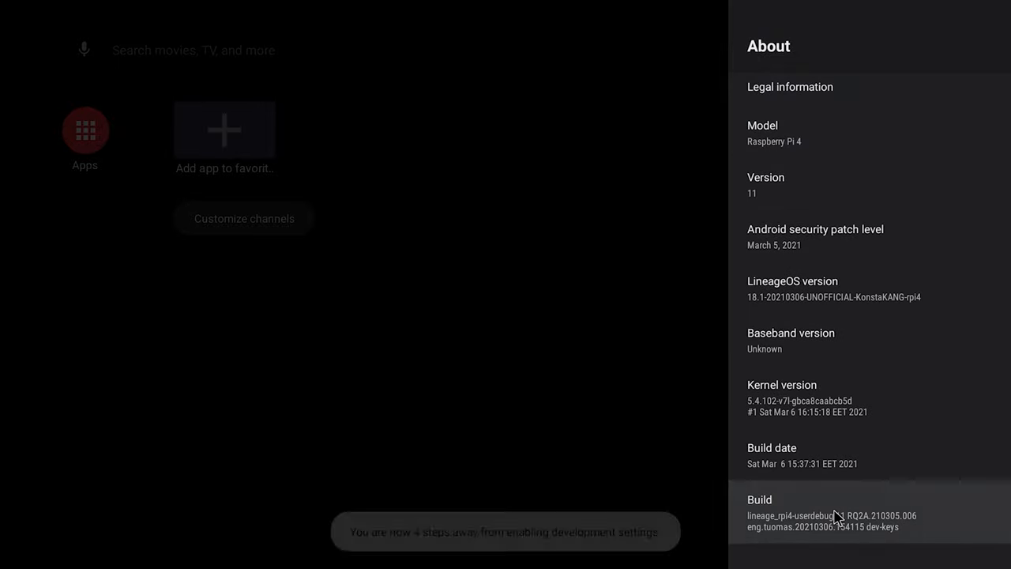
pyautogui.click(829, 518)
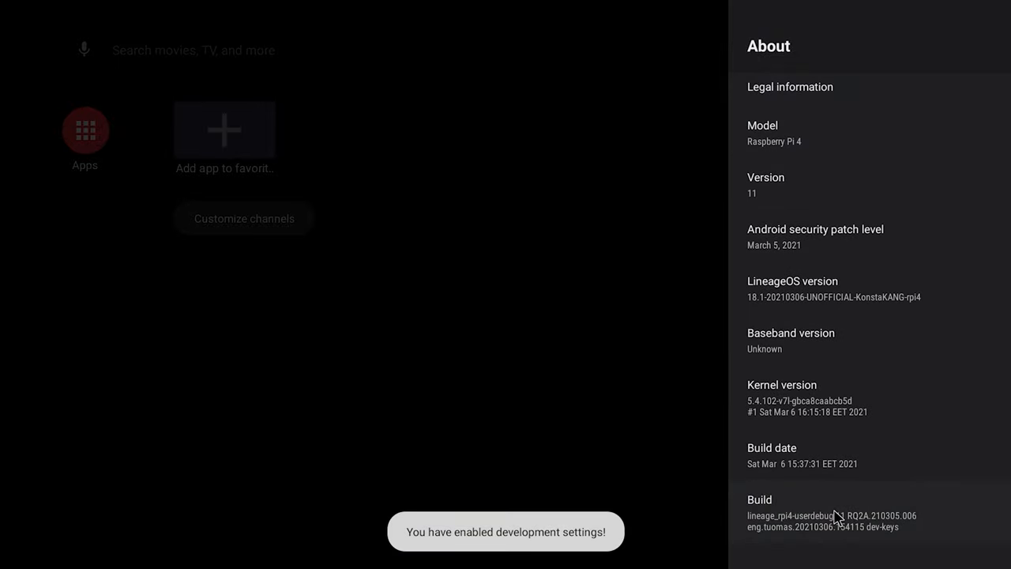
pyautogui.press('Back')
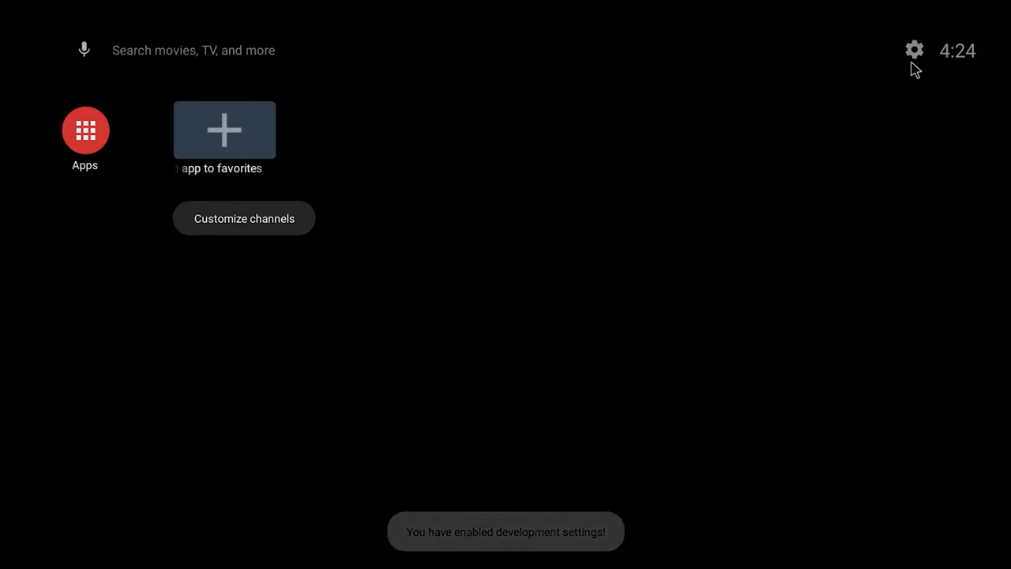
# Enable Advanced reboot in Developer options and restart into Recovery
pyautogui.click(915, 49)
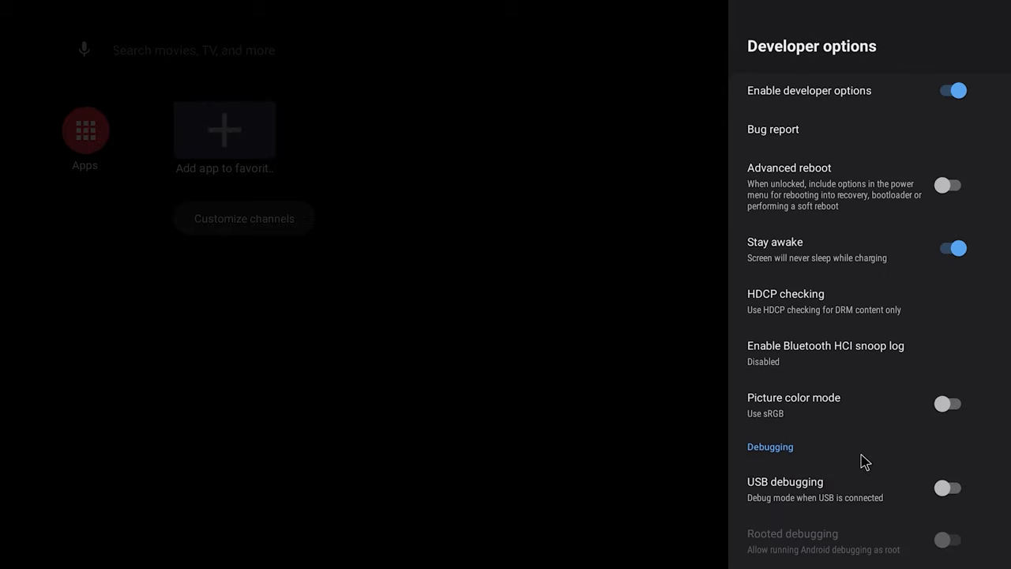
pyautogui.click(952, 184)
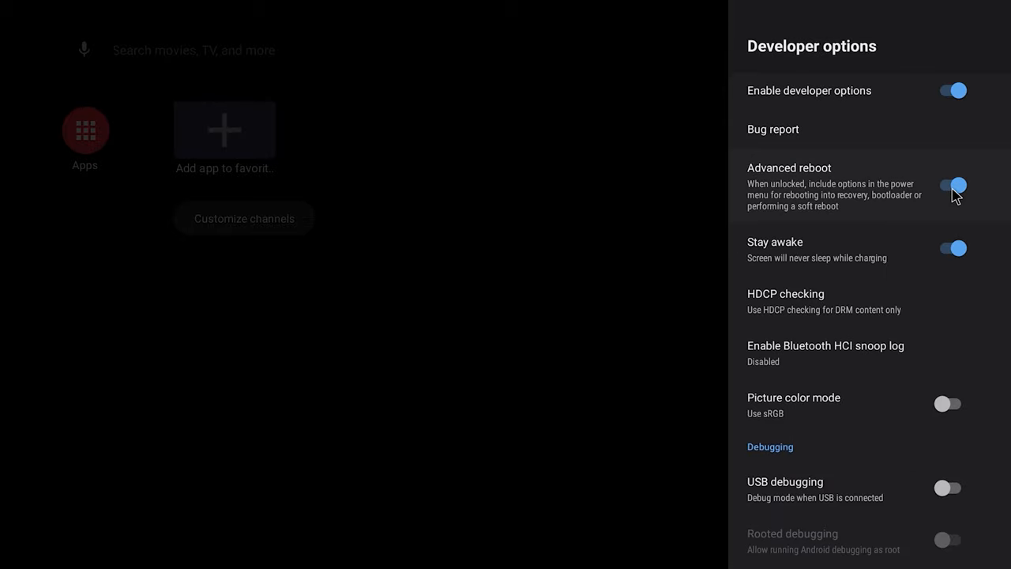
pyautogui.press('Back')
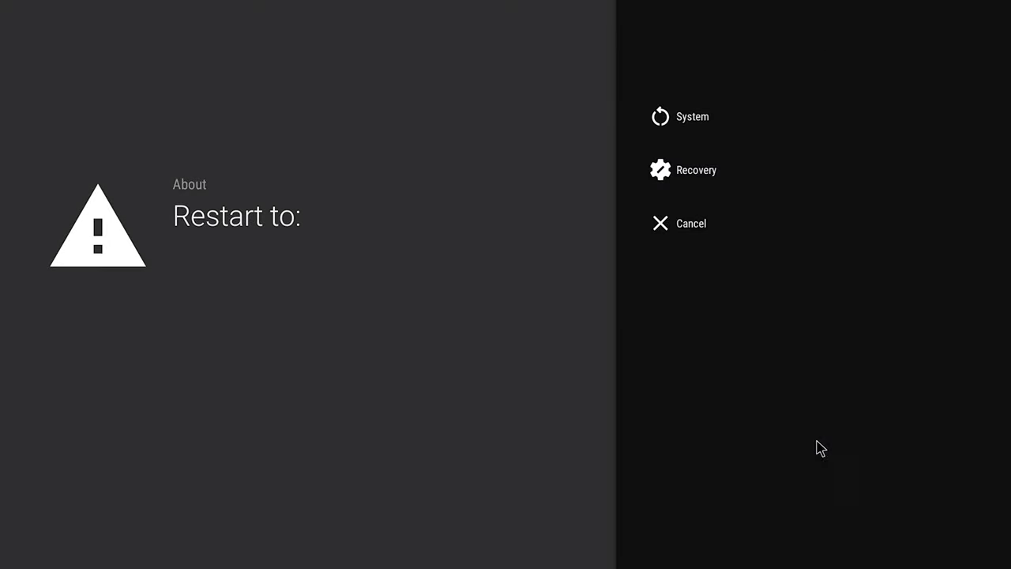
pyautogui.moveTo(731, 184)
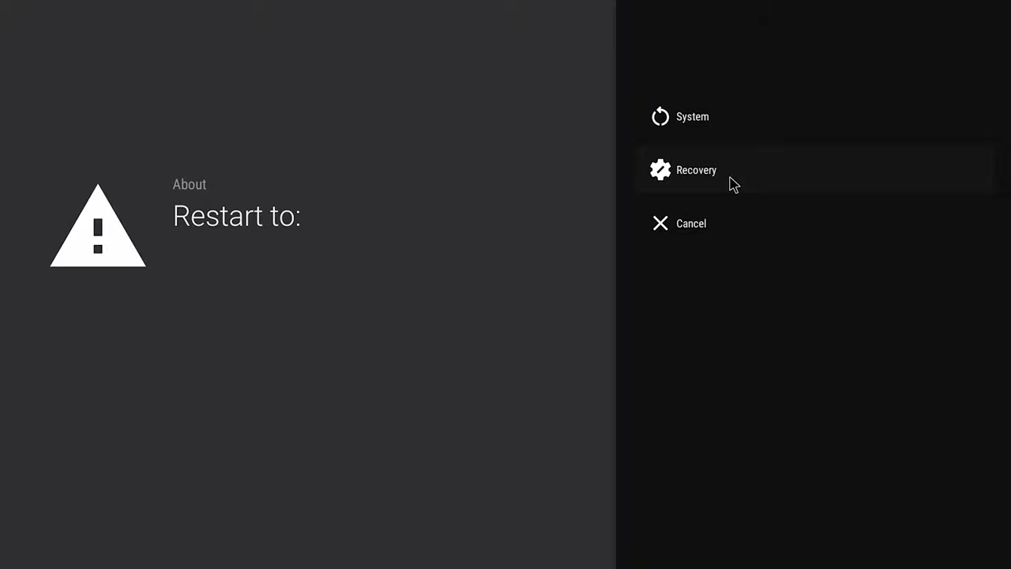
pyautogui.click(696, 170)
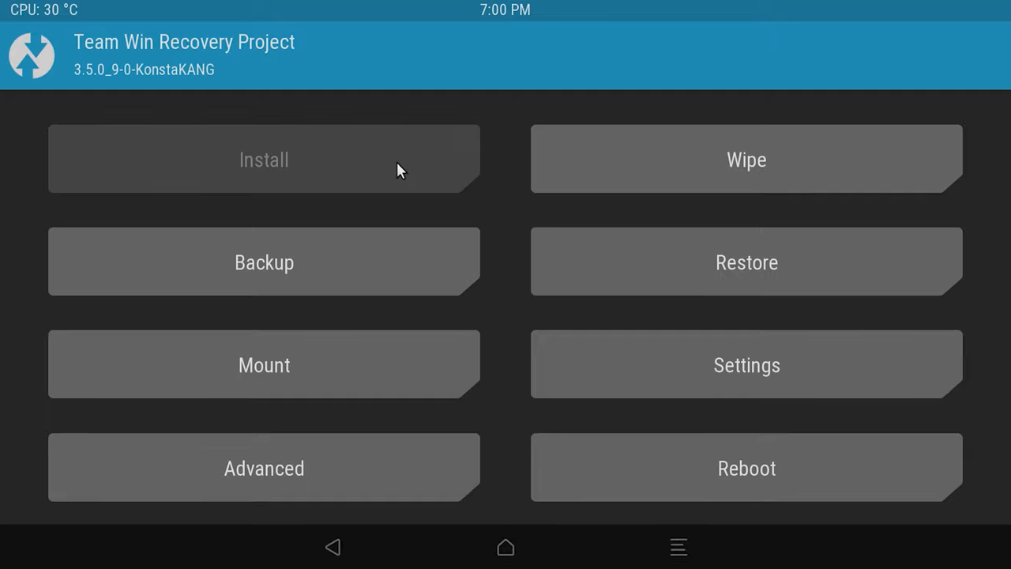
# Install open_gapps-arm-11.0-tvstock-20210130-TEST.zip from the USB storage
pyautogui.click(264, 158)
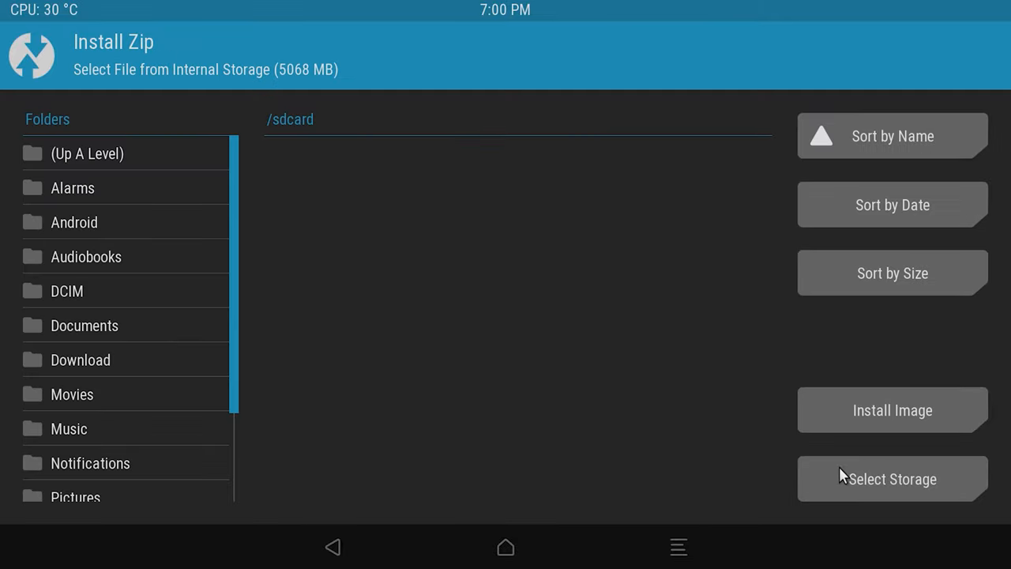
pyautogui.click(892, 478)
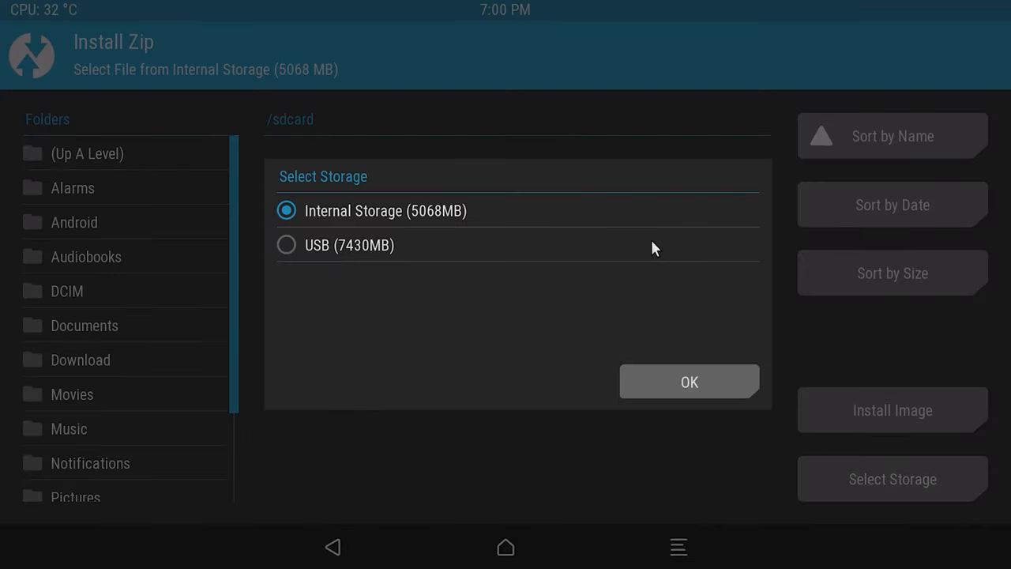
pyautogui.click(689, 382)
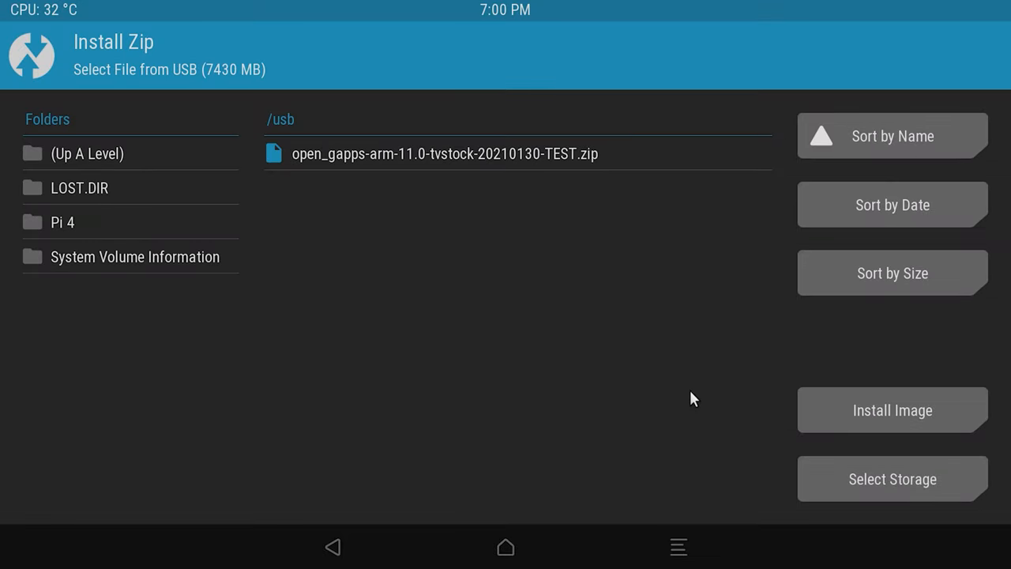
pyautogui.moveTo(684, 395)
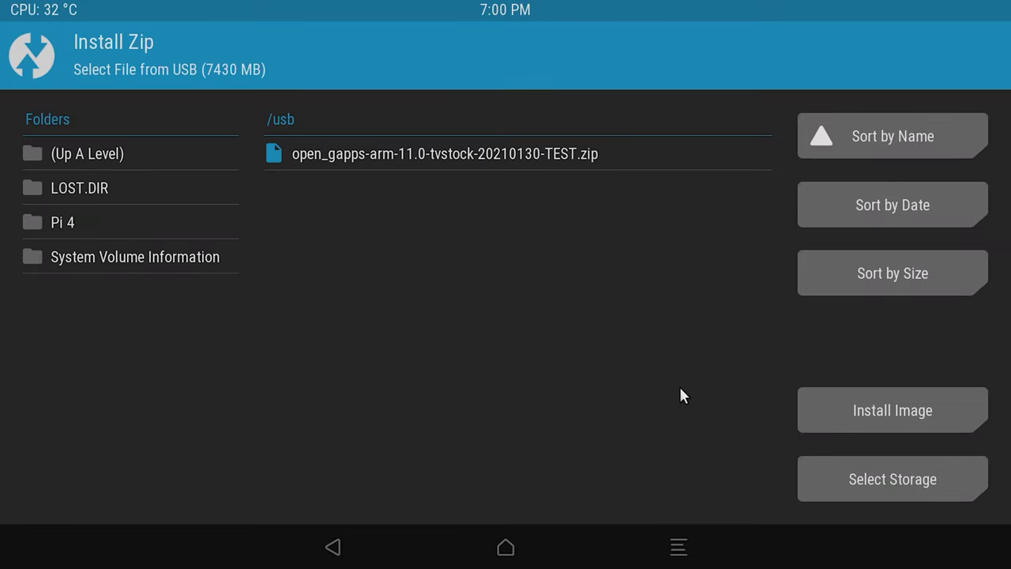
pyautogui.click(445, 154)
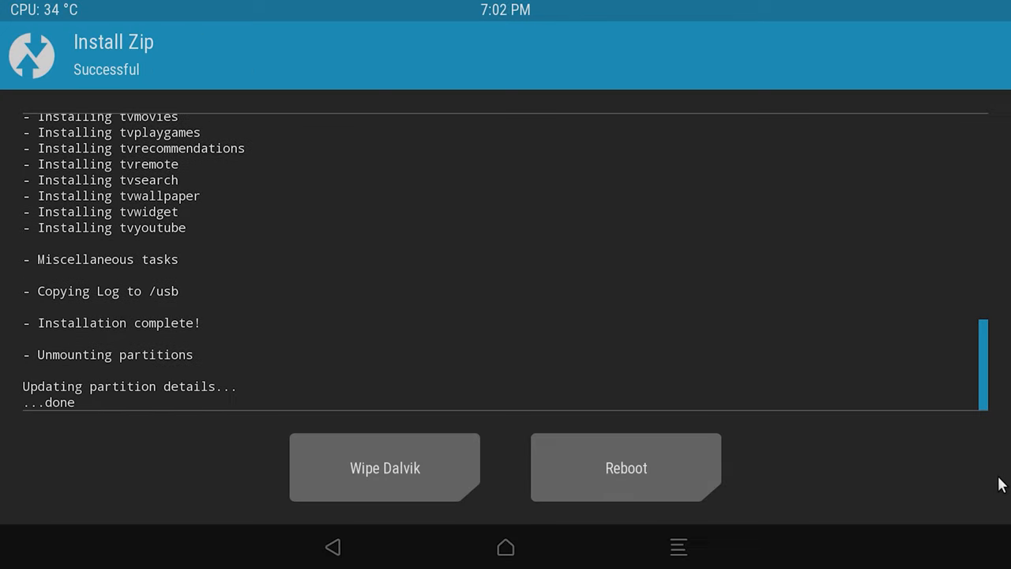
# Wipe the Dalvik cache and reboot into the Android system
pyautogui.click(385, 467)
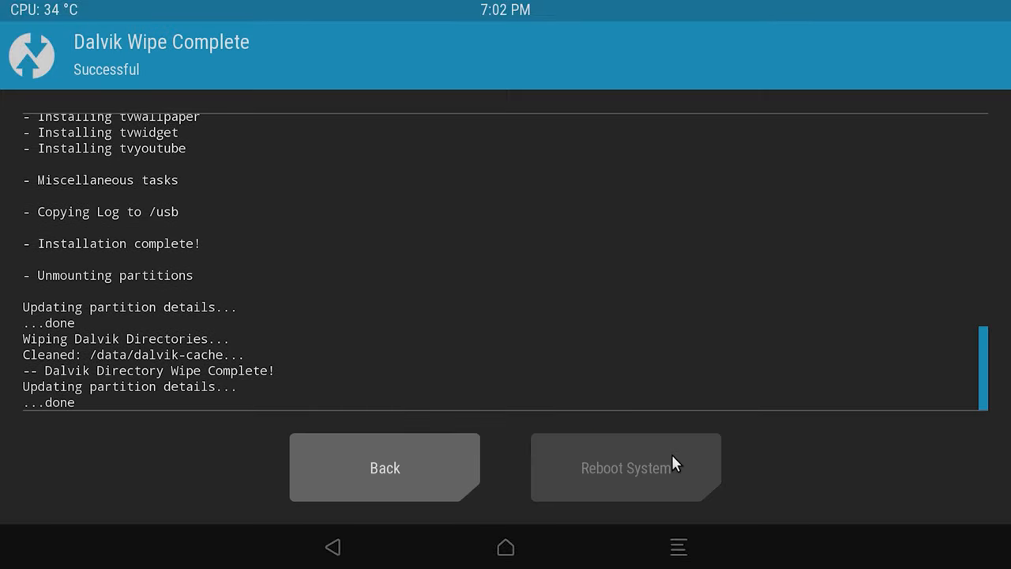
pyautogui.click(625, 467)
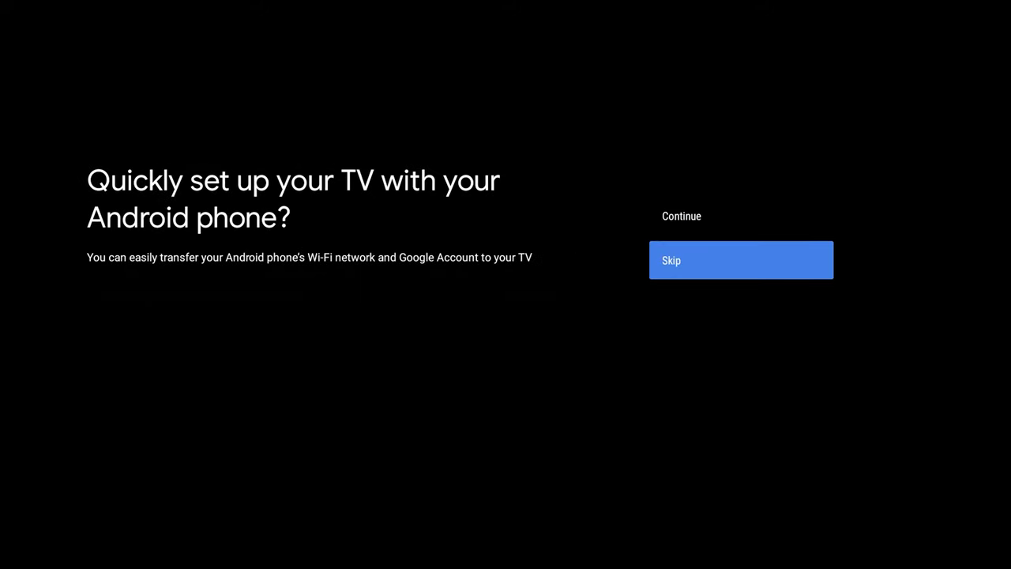
# Skip phone-assisted setup and sign in with the Google account email and password
pyautogui.click(740, 260)
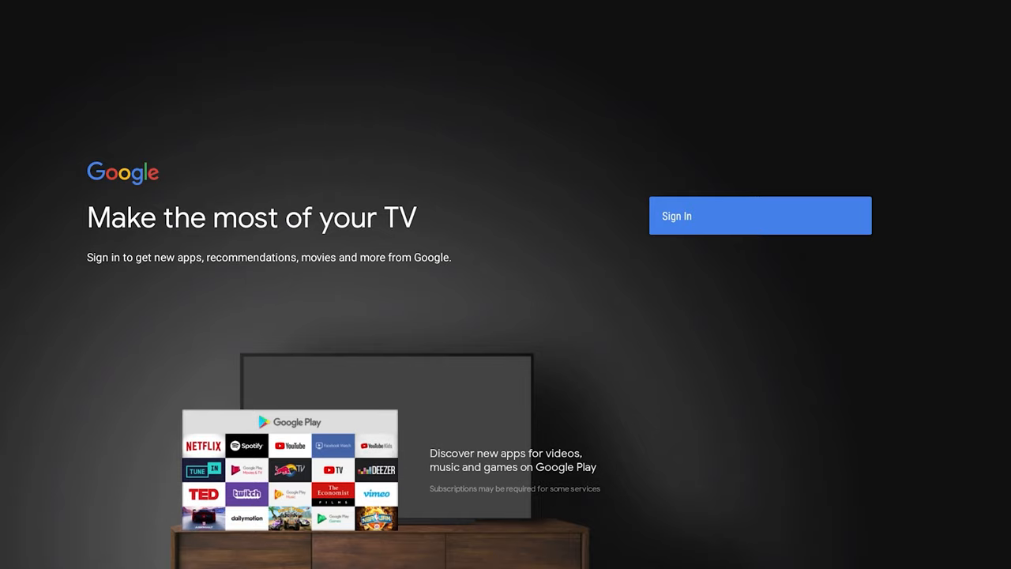
pyautogui.click(759, 216)
pyautogui.write('t')
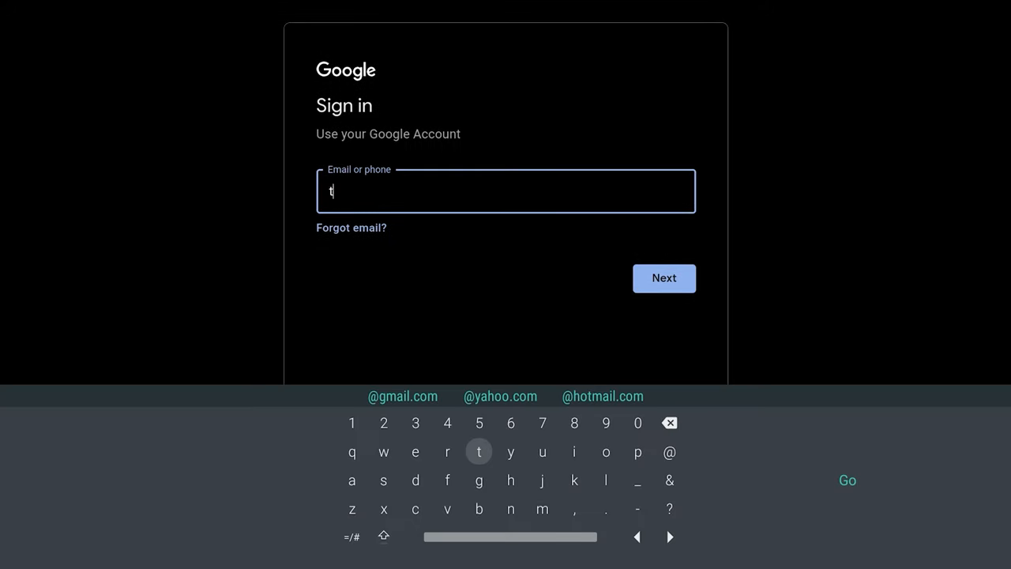
pyautogui.write('echhorizon.te')
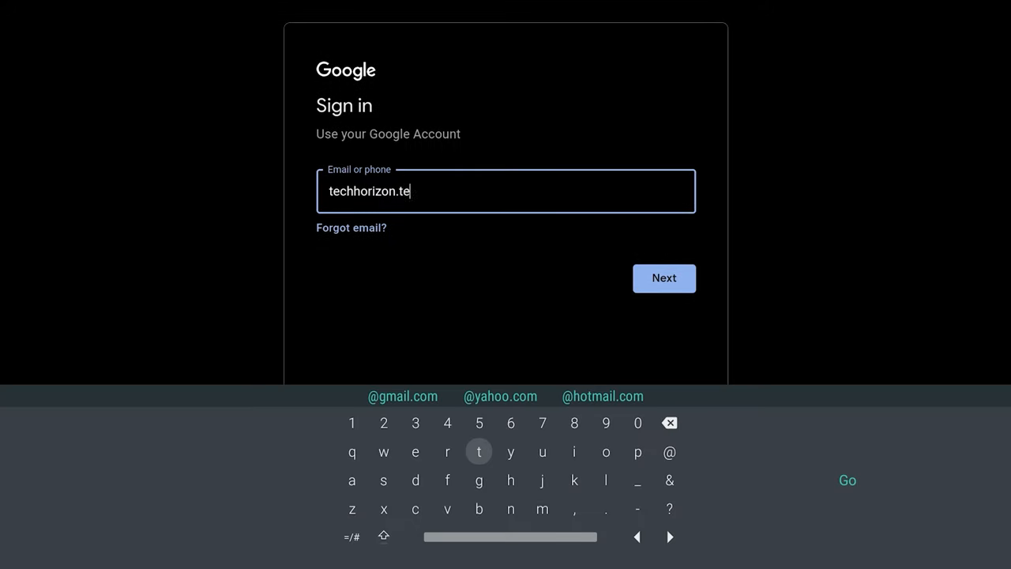
pyautogui.click(403, 396)
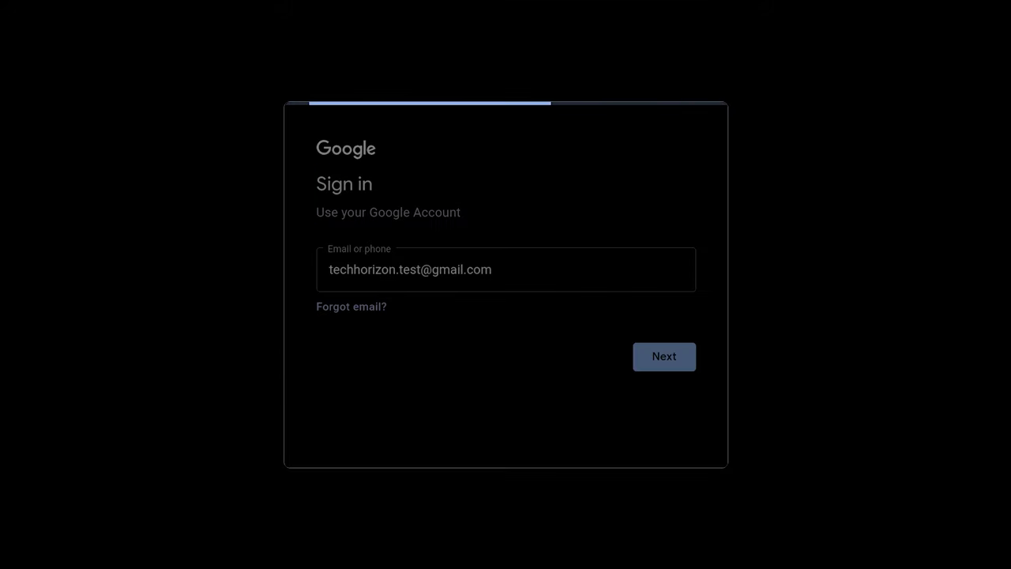
pyautogui.click(664, 356)
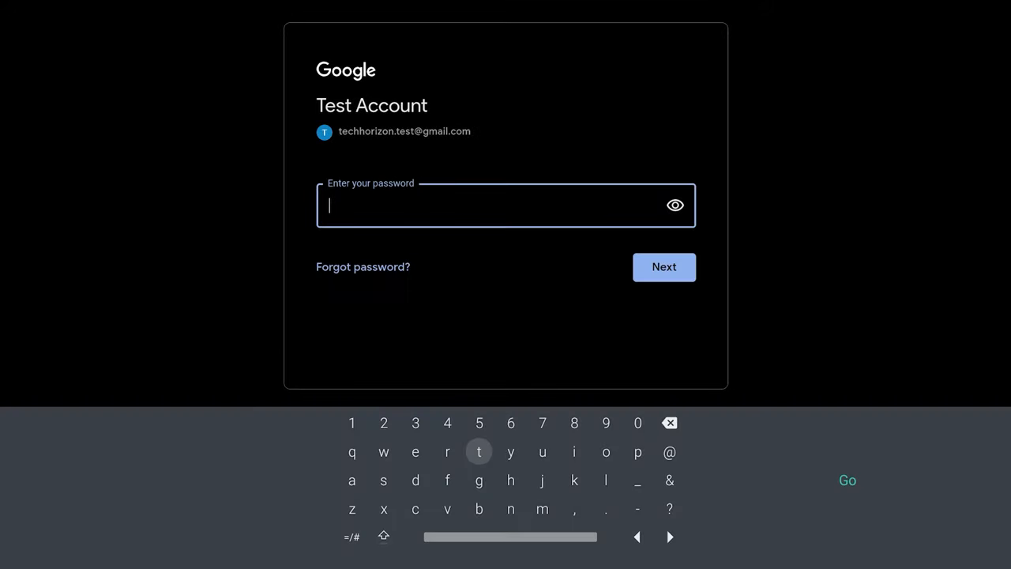
pyautogui.click(664, 266)
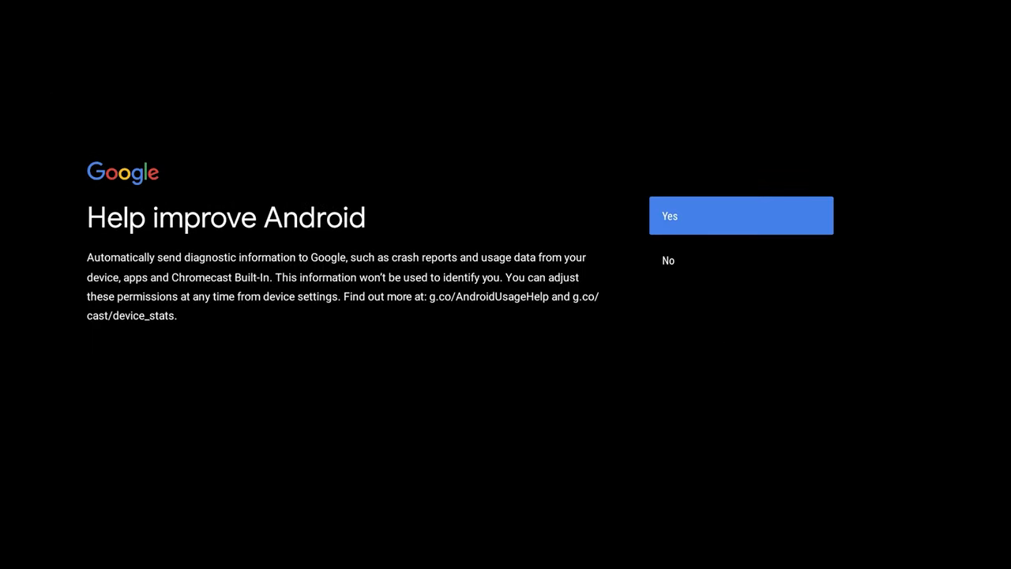
# Answer the diagnostics-sharing prompt and advance through the feature slides to the home screen
pyautogui.click(740, 215)
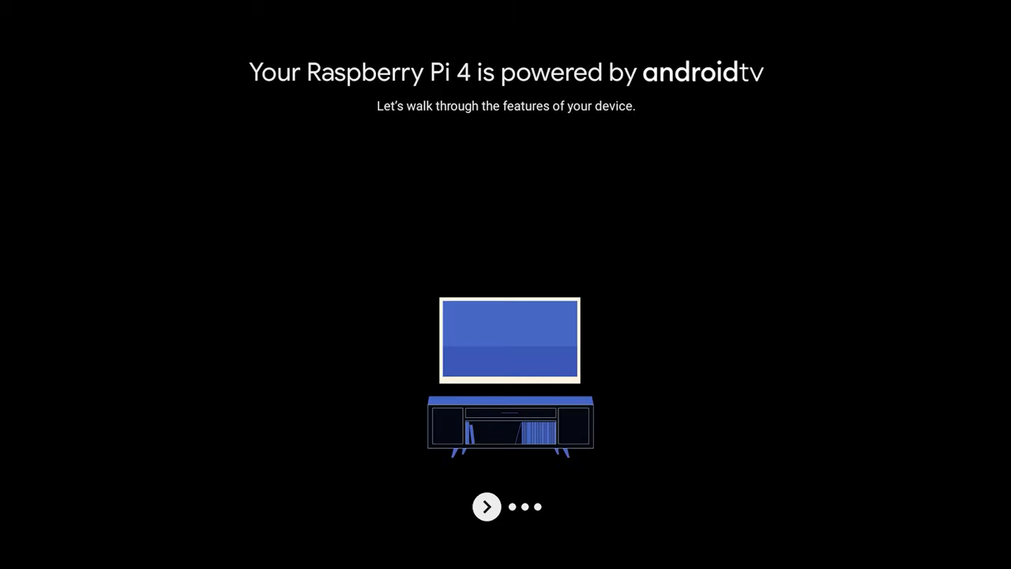
pyautogui.click(487, 506)
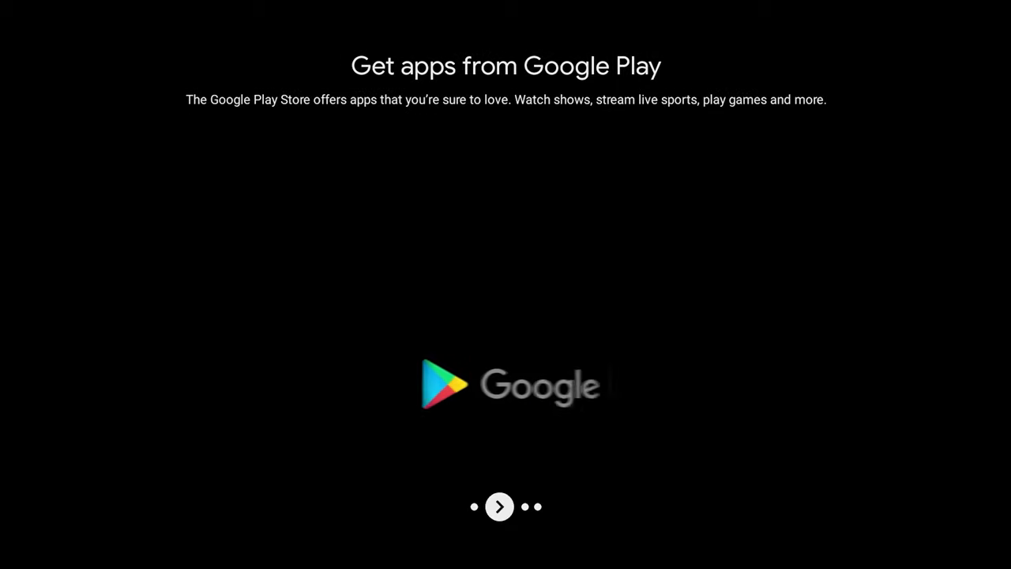
pyautogui.click(499, 506)
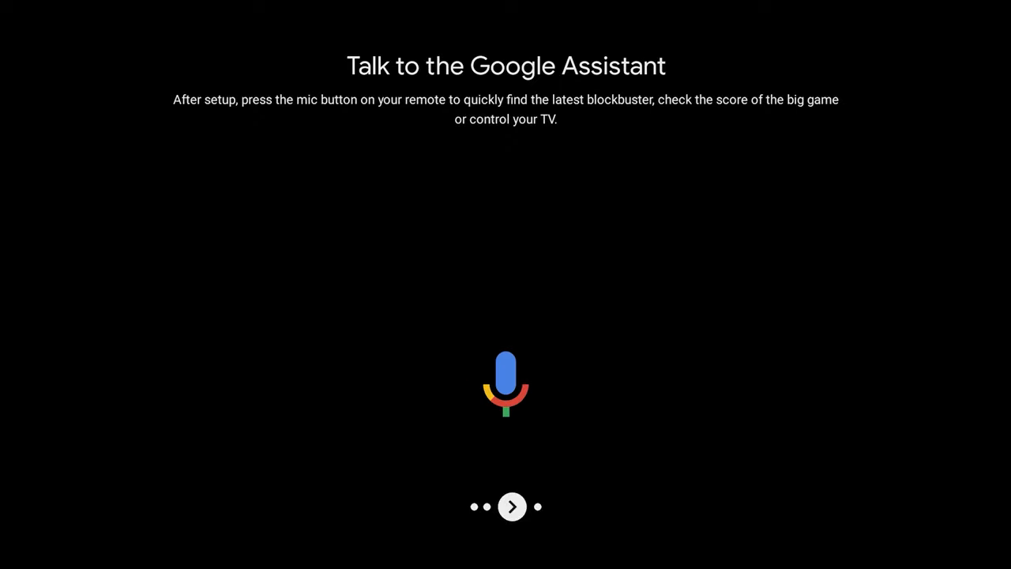
pyautogui.click(512, 507)
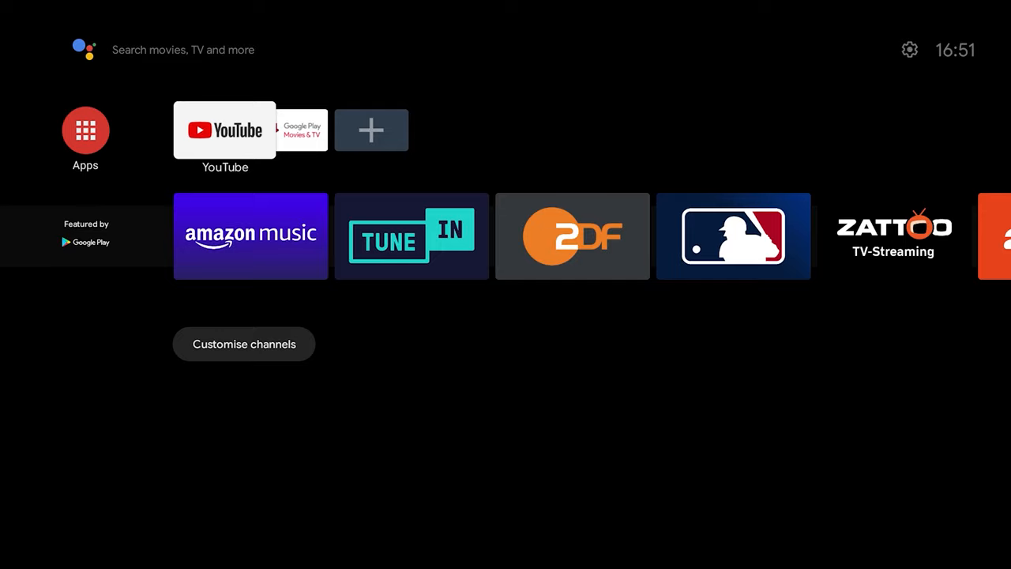
# Launch Google Play Store and locate the Prime Video app page in Featured Apps
pyautogui.click(86, 128)
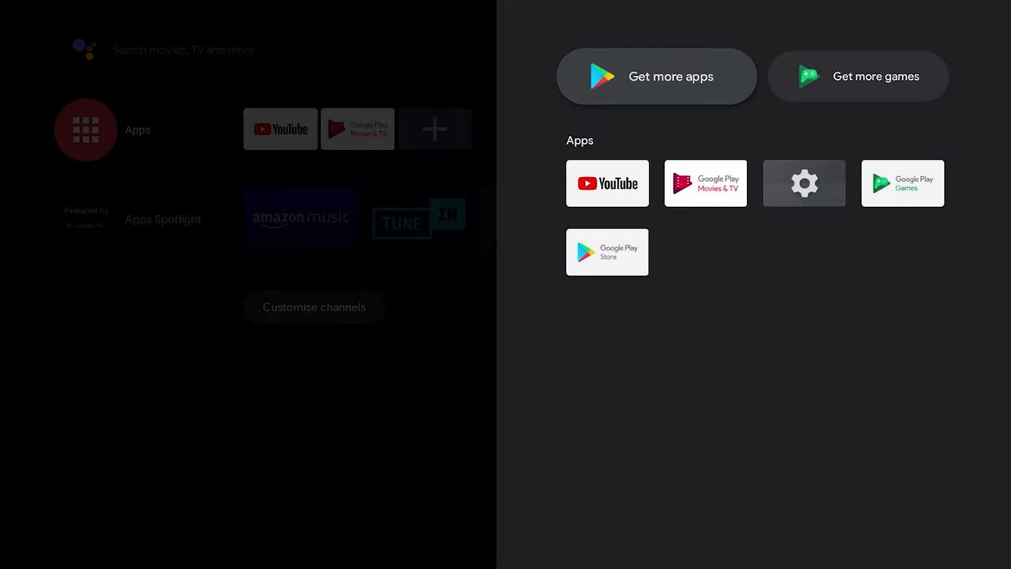
pyautogui.moveTo(604, 267)
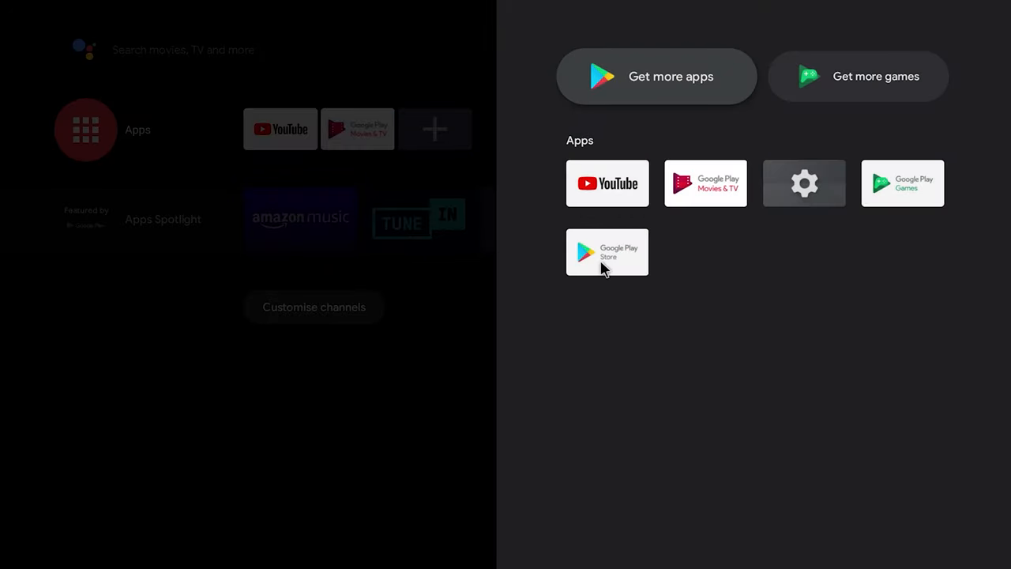
pyautogui.click(607, 252)
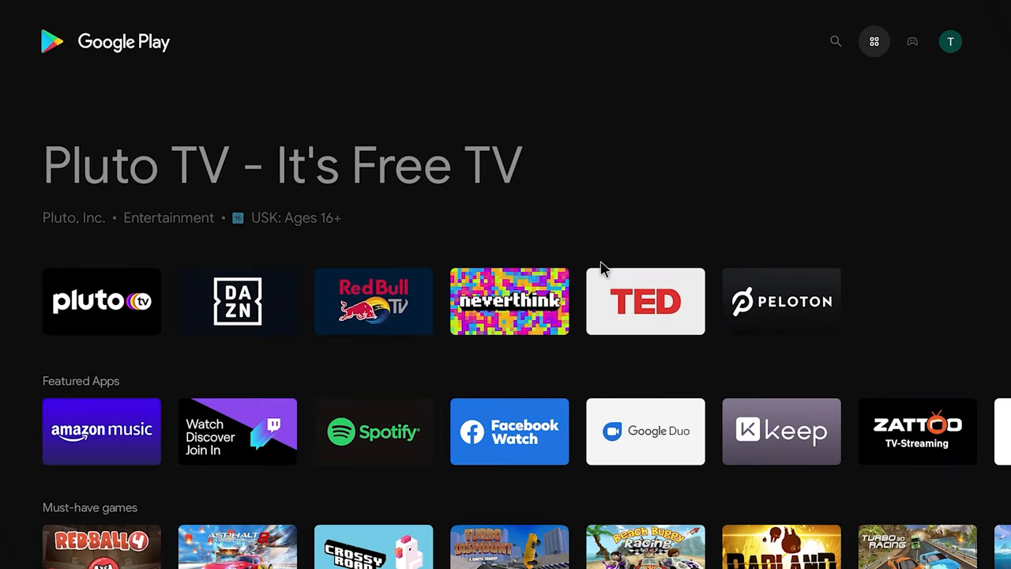
pyautogui.click(237, 301)
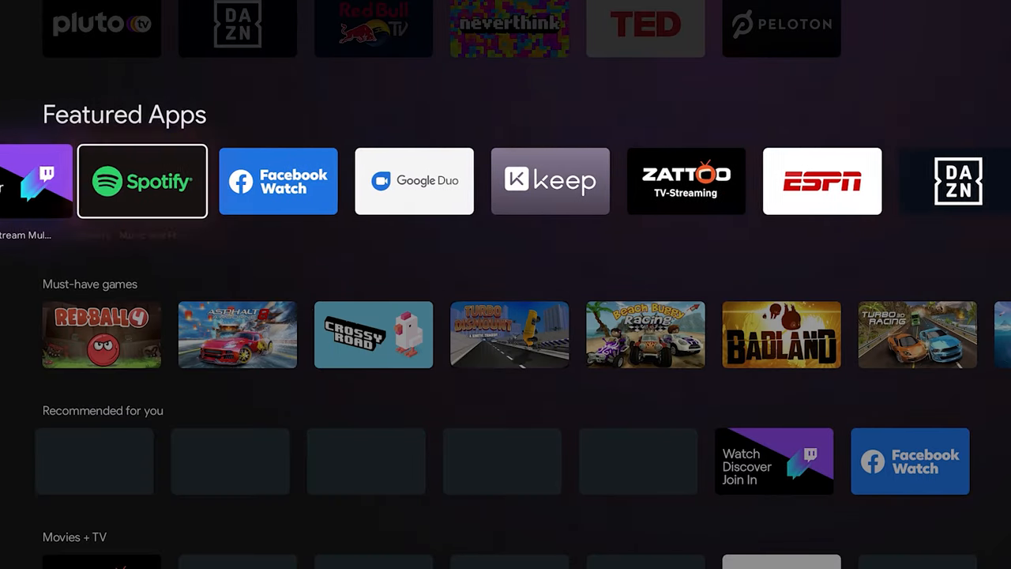
pyautogui.hscroll(3)
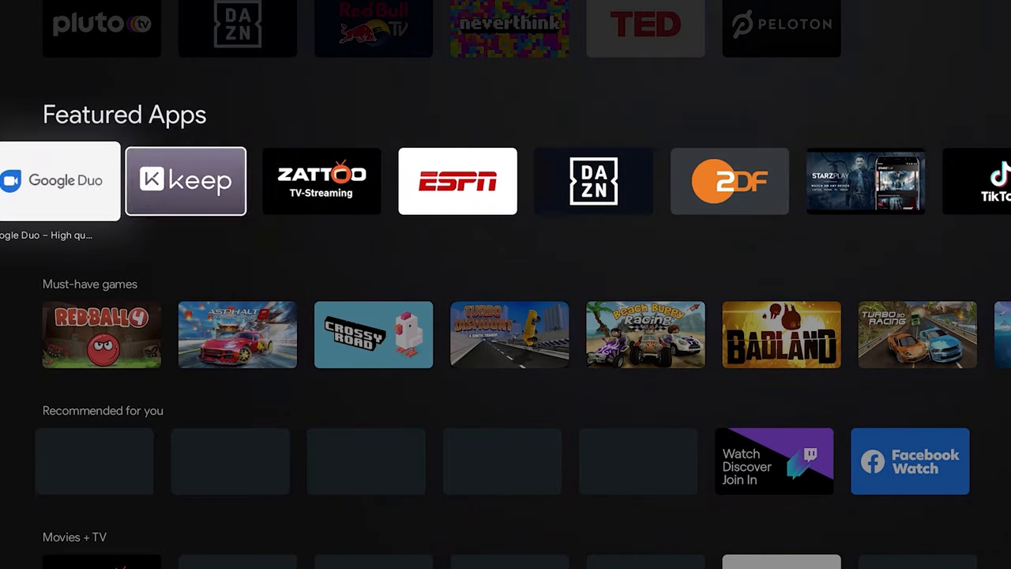
pyautogui.hscroll(3)
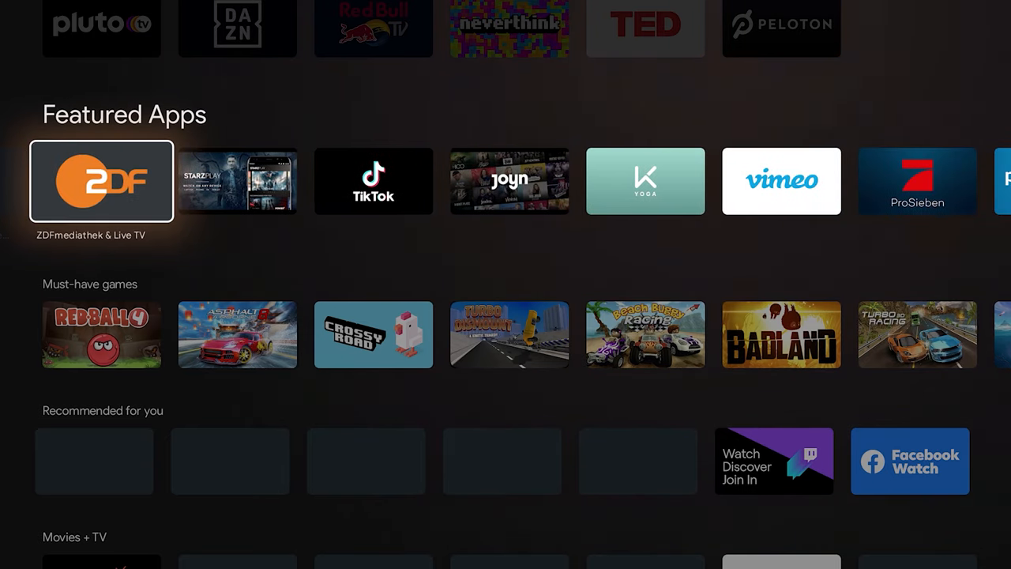
pyautogui.hscroll(3)
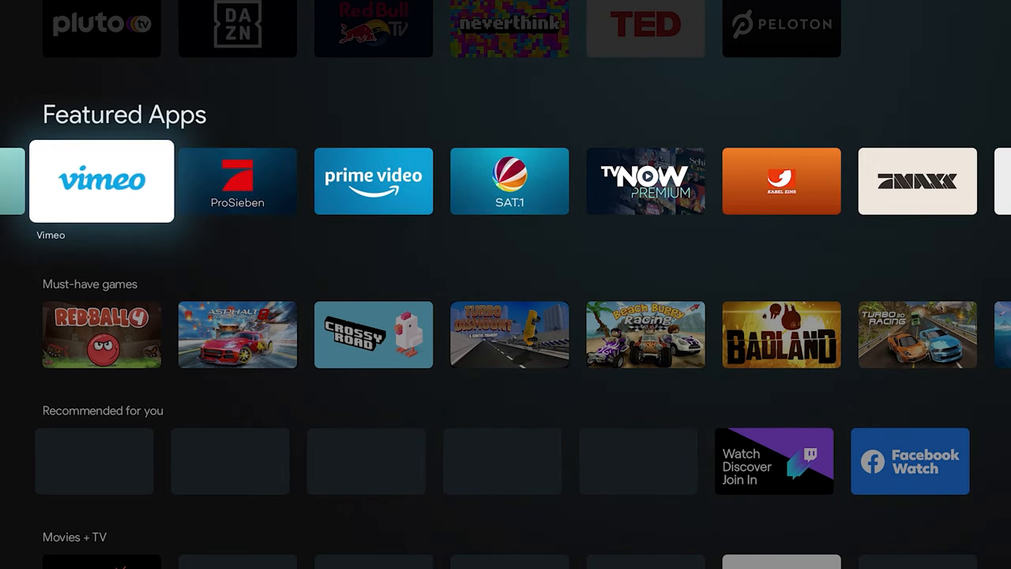
pyautogui.click(373, 181)
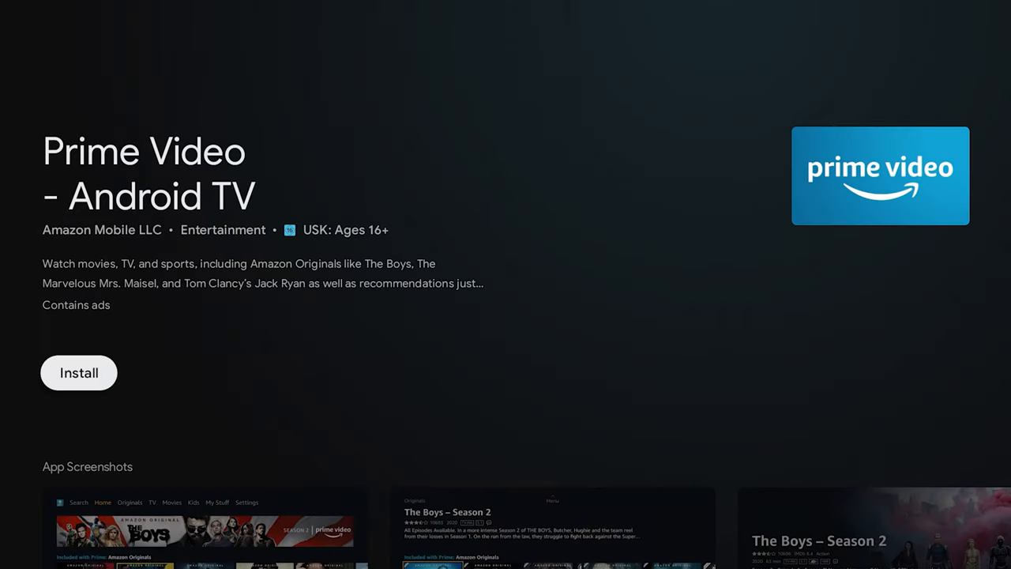
# Install Prime Video, launch it once, and confirm exiting back to the home screen
pyautogui.click(79, 372)
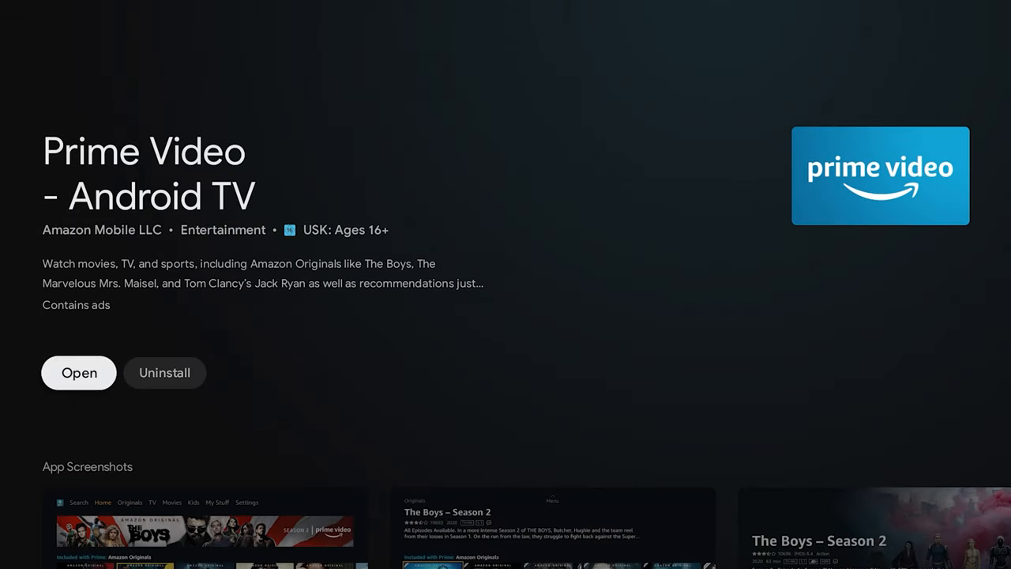
pyautogui.click(78, 373)
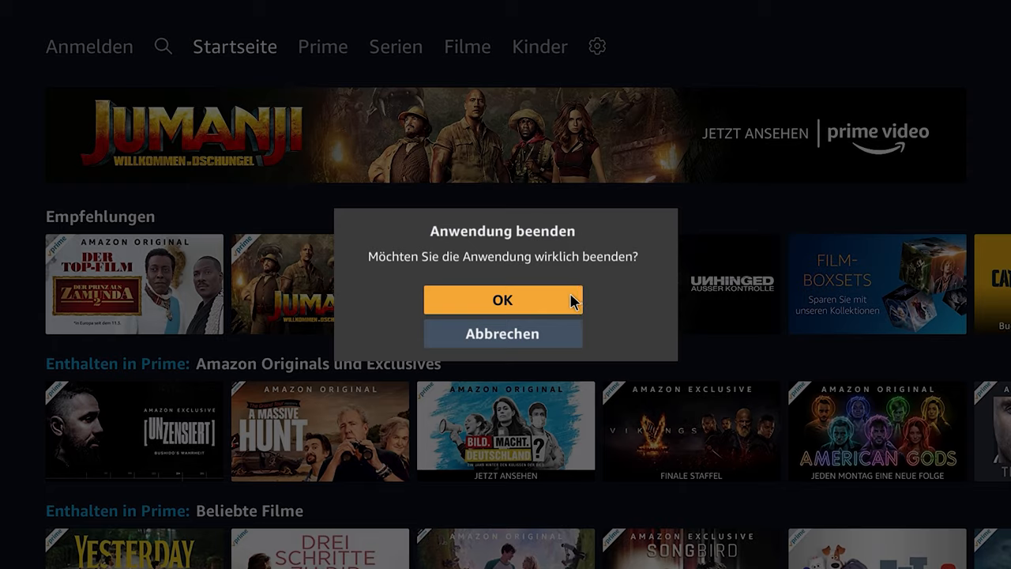
pyautogui.click(503, 301)
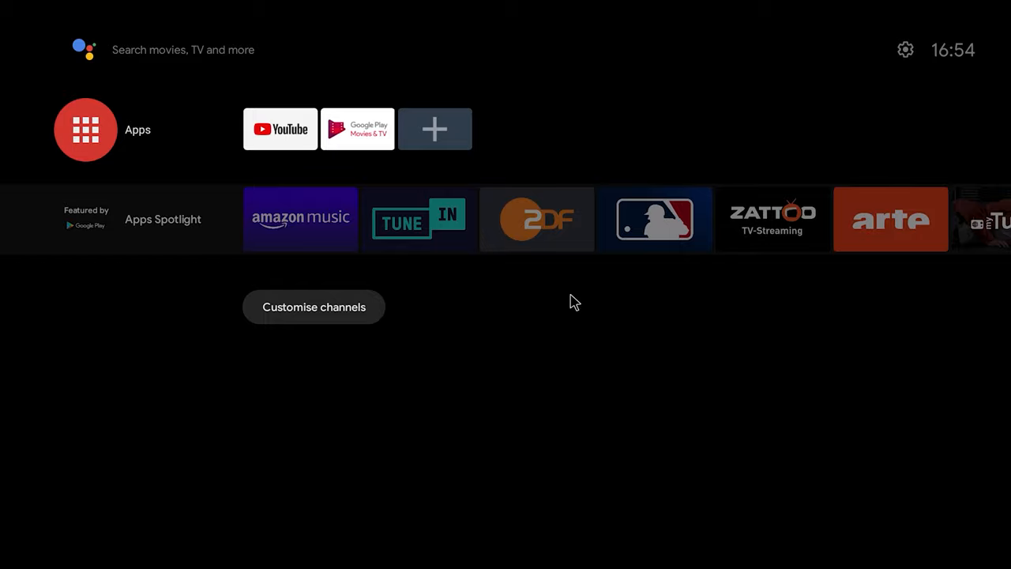
pyautogui.moveTo(803, 54)
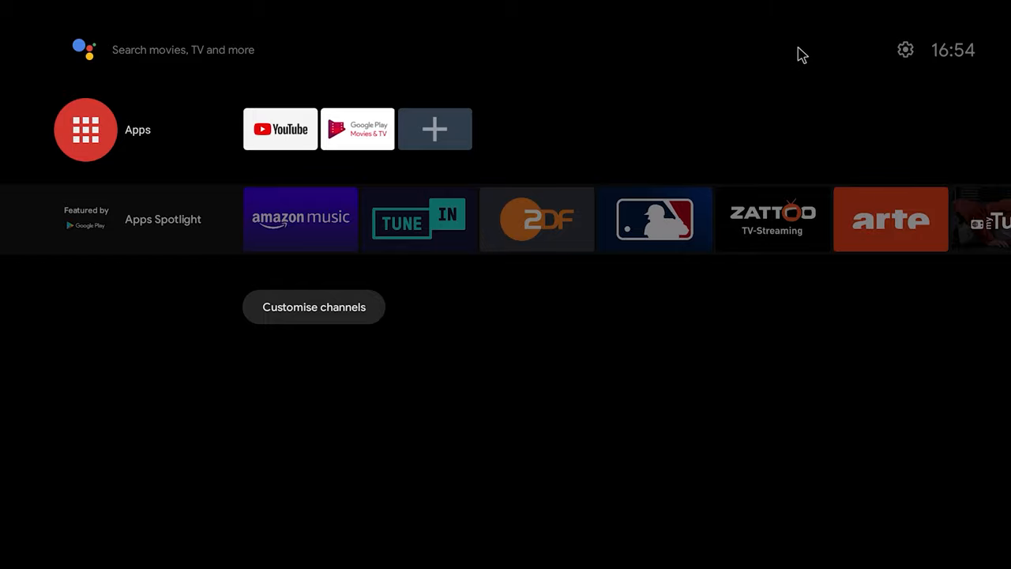
# Check the display resolution stays 1920x1080 in the Raspberry Pi advanced settings
pyautogui.click(906, 50)
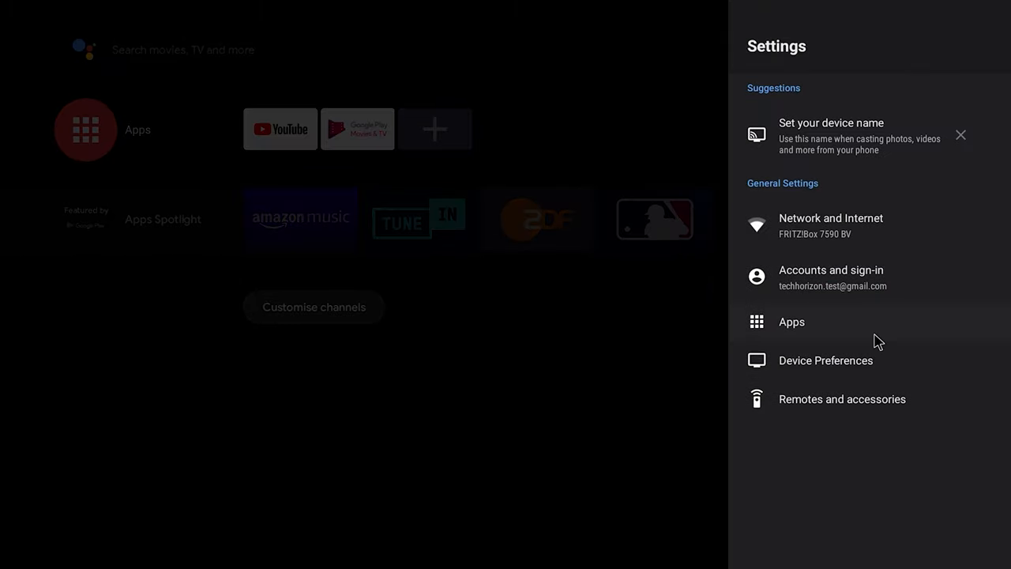
pyautogui.click(826, 361)
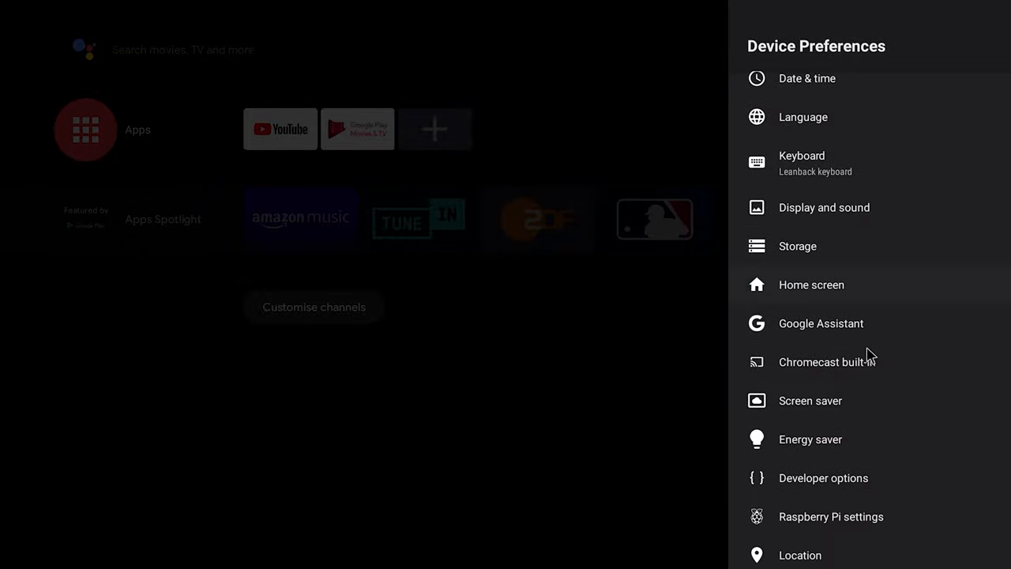
pyautogui.click(831, 516)
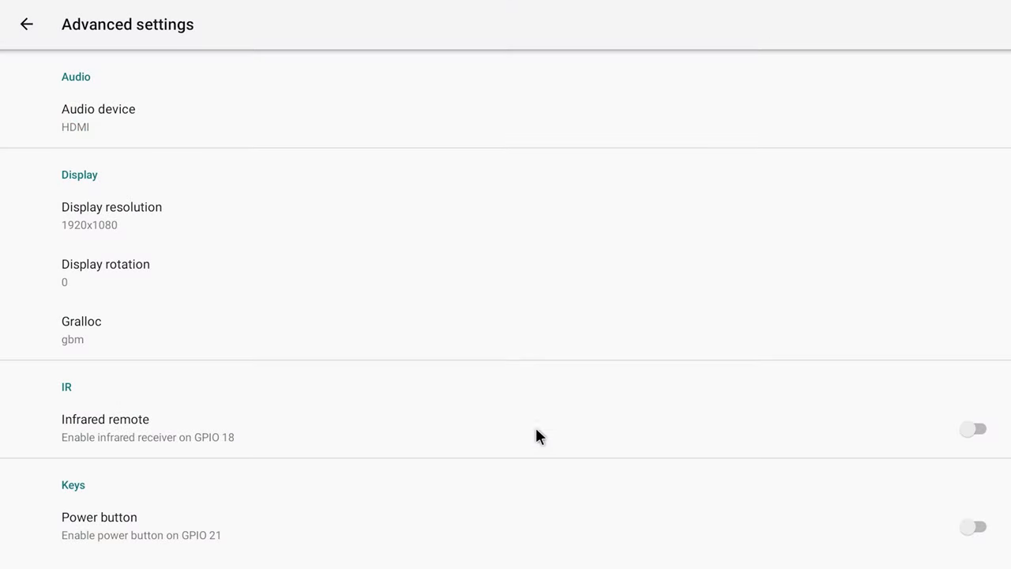
pyautogui.click(111, 214)
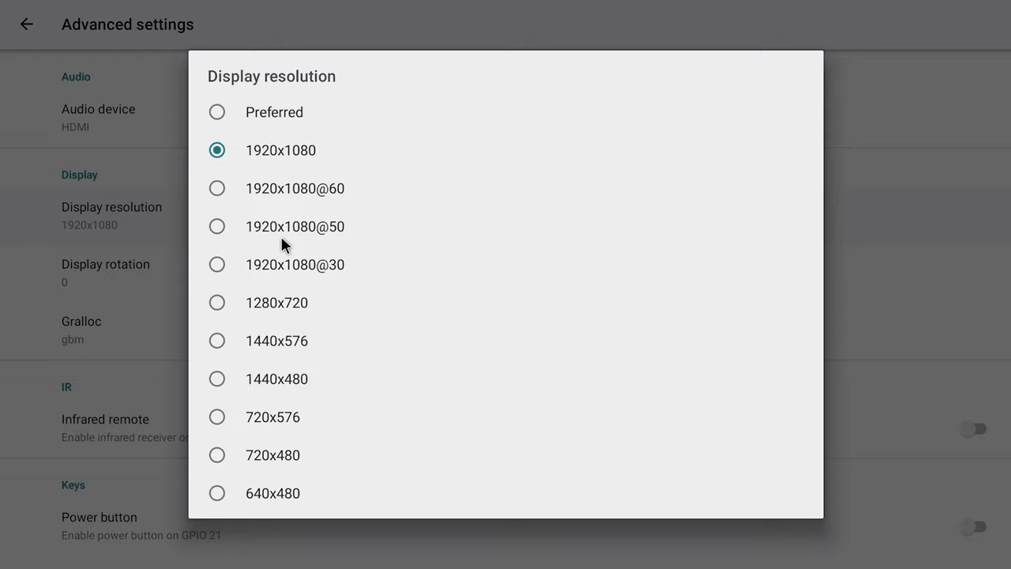
pyautogui.moveTo(151, 241)
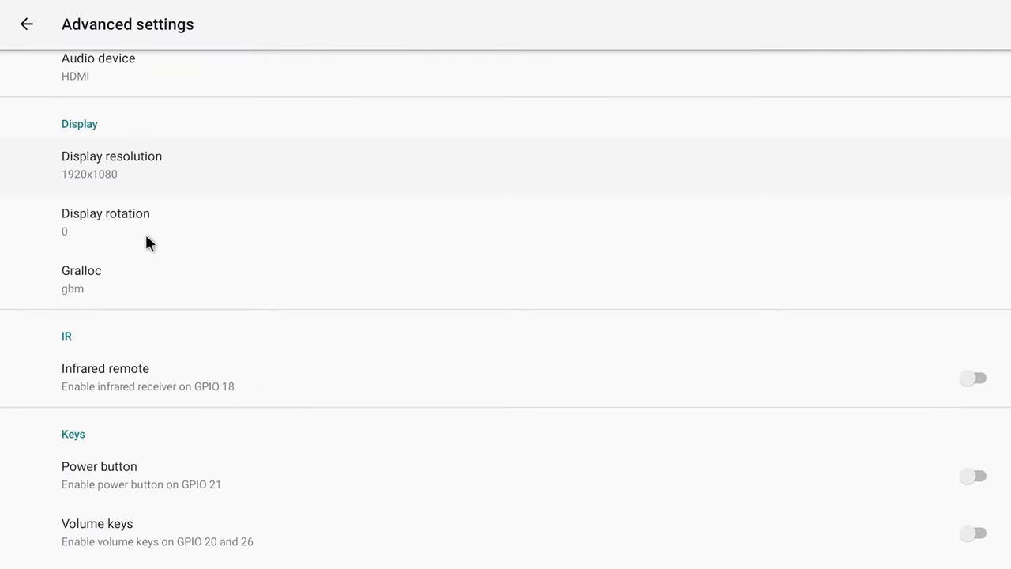
# Set Maximum CPU frequency to 2000 MHz and return to Device Preferences
pyautogui.scroll(-3)
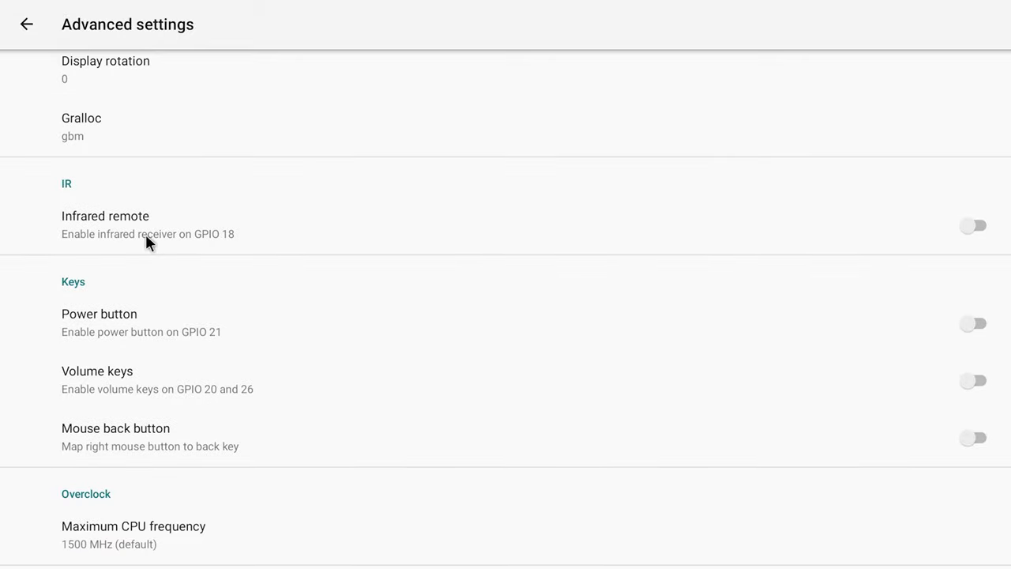
pyautogui.click(133, 526)
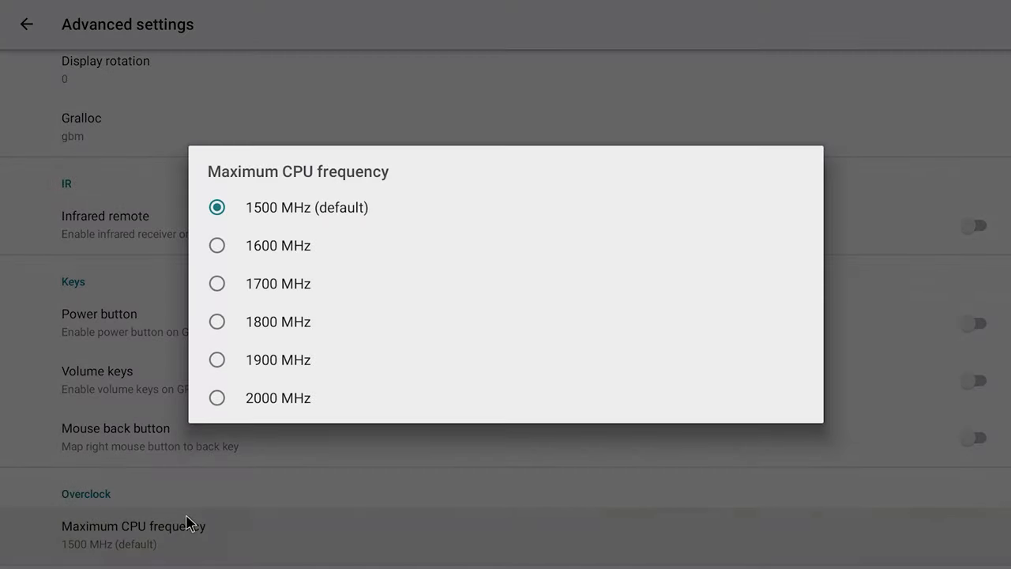
pyautogui.click(217, 397)
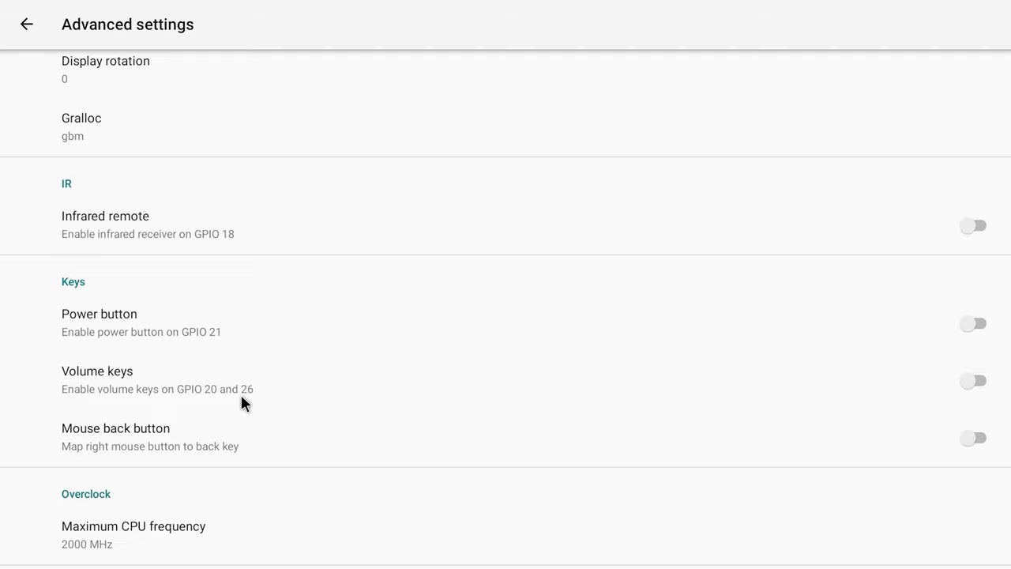
pyautogui.click(26, 24)
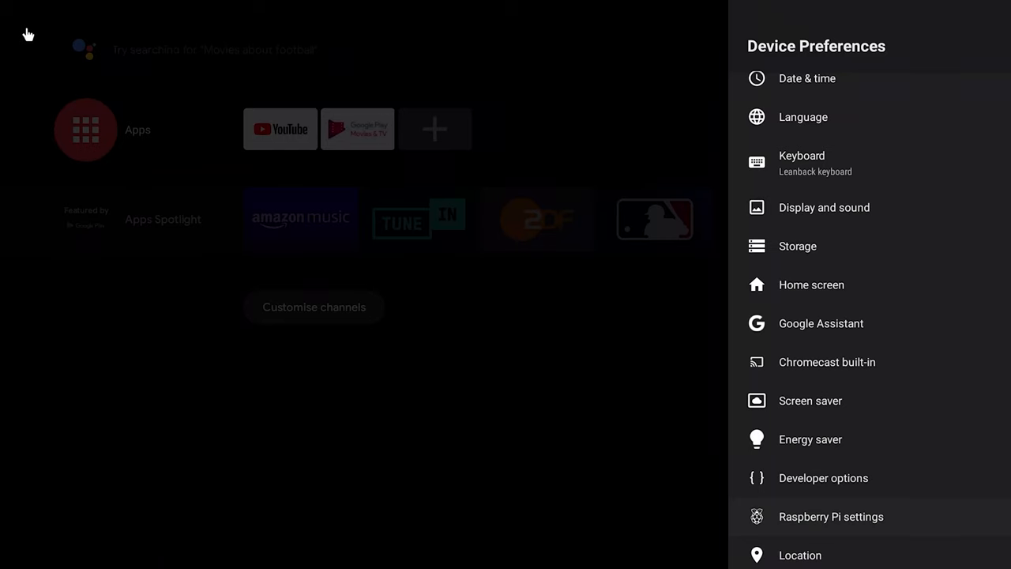
# Choose Reboot in Device Preferences and restart into the normal System
pyautogui.scroll(-3)
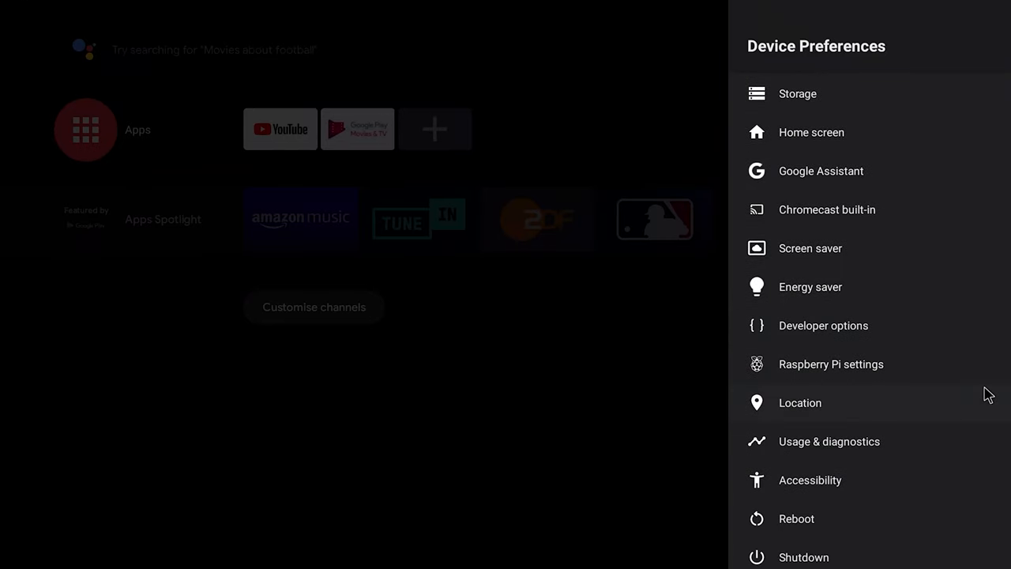
pyautogui.click(796, 519)
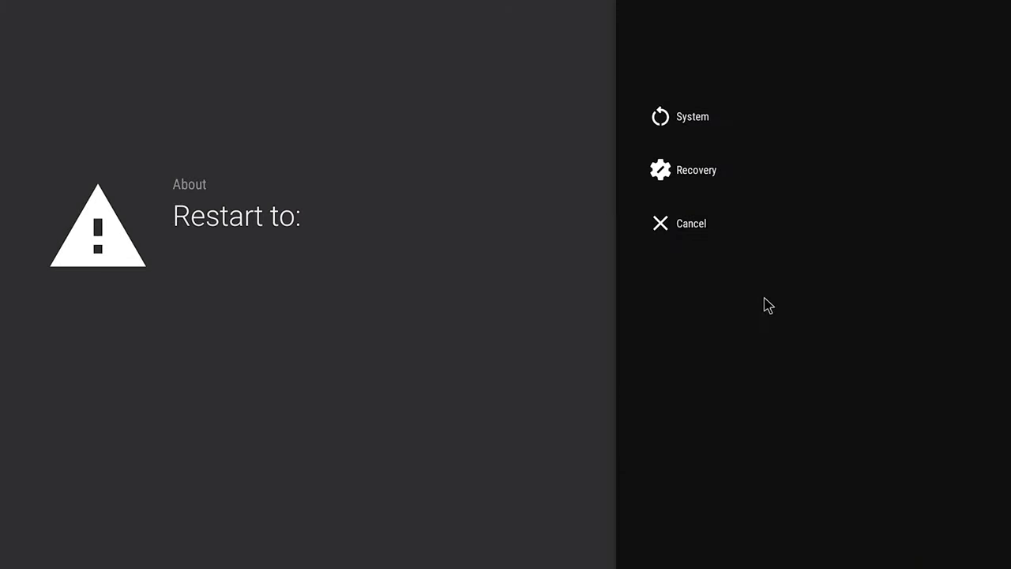
pyautogui.click(690, 223)
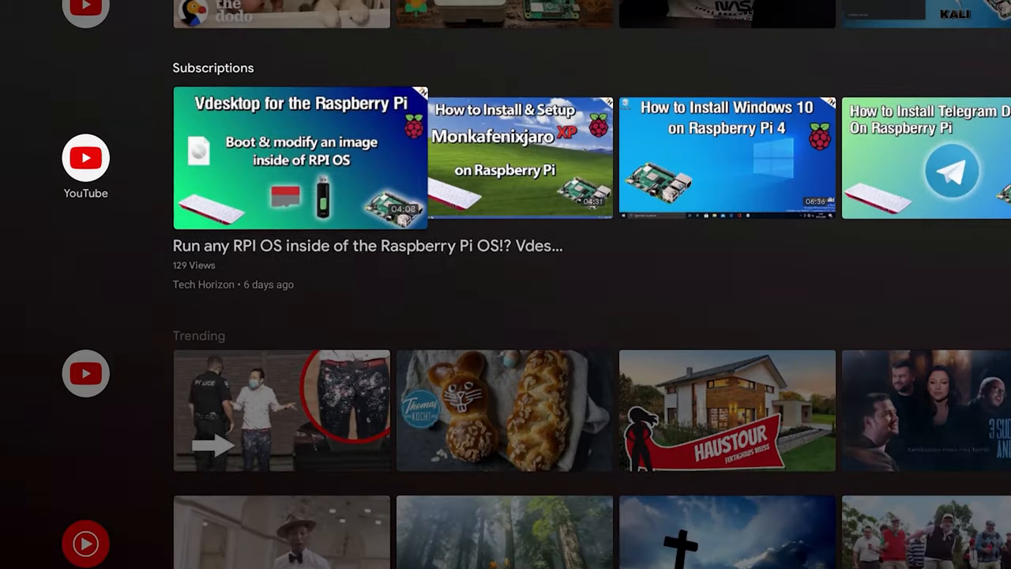
# Launch YouTube from the home screen and show the Tech Horizon channel page
pyautogui.scroll(3)
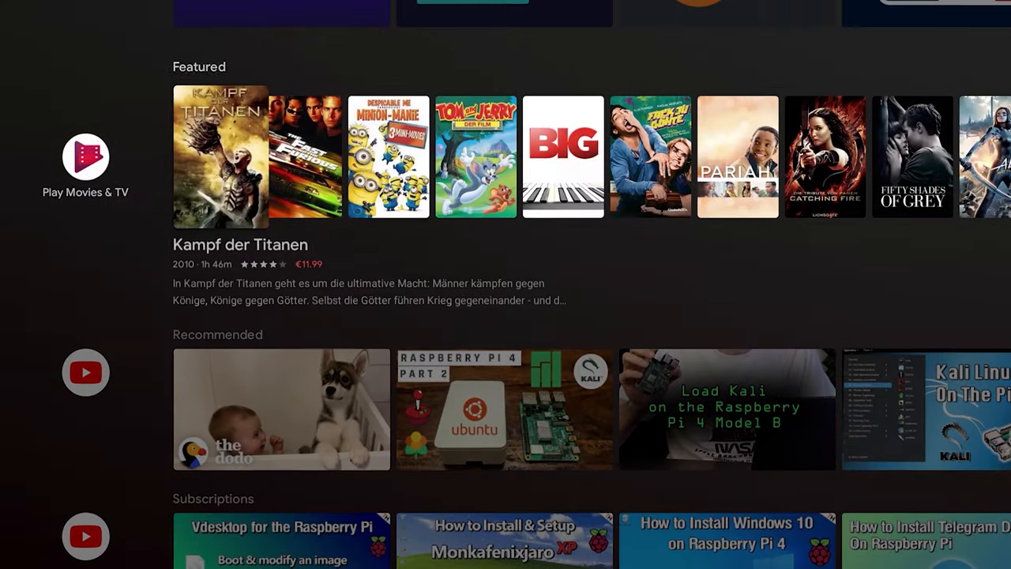
pyautogui.click(86, 372)
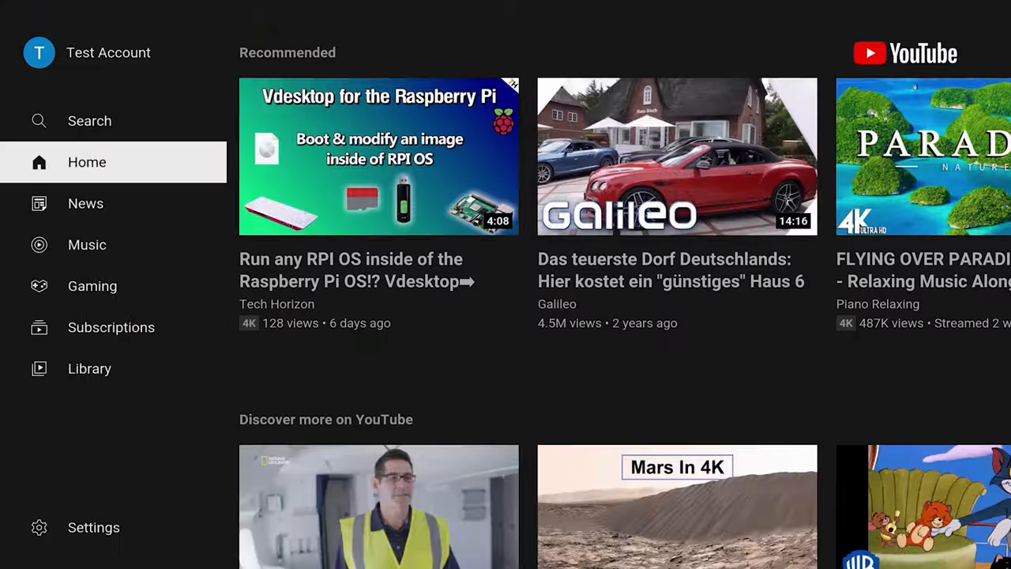
pyautogui.click(89, 120)
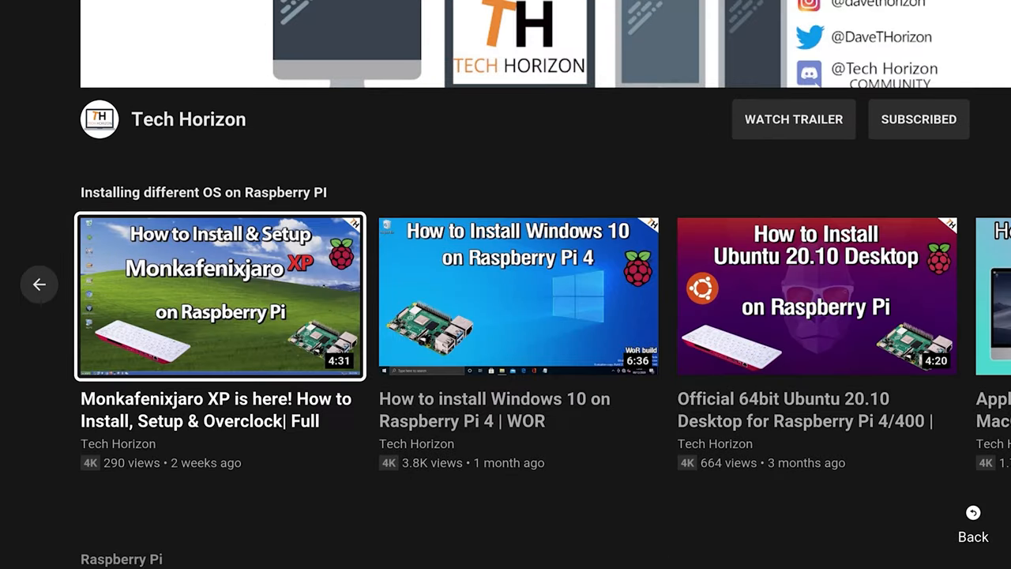
pyautogui.hscroll(3)
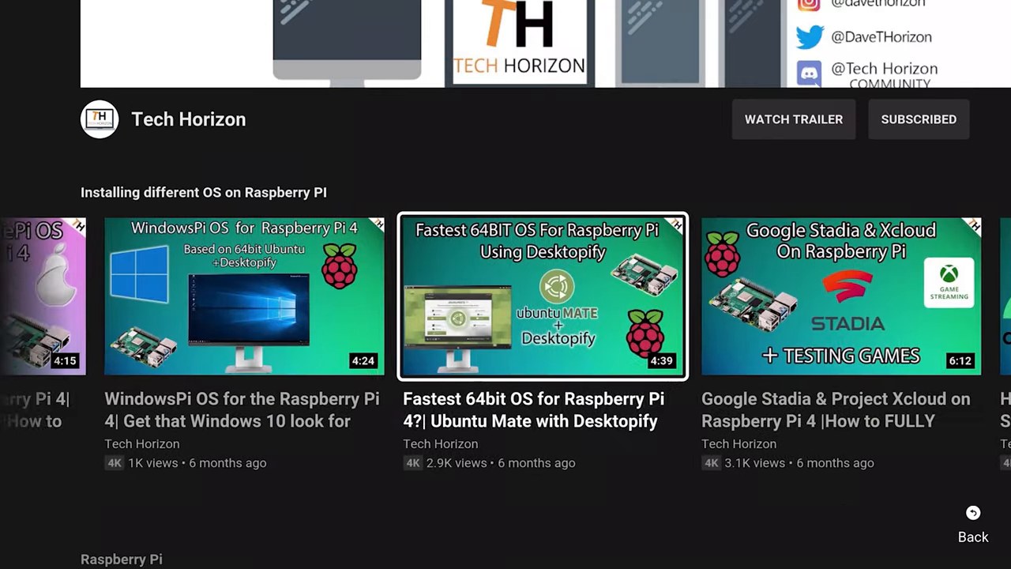
pyautogui.scroll(-3)
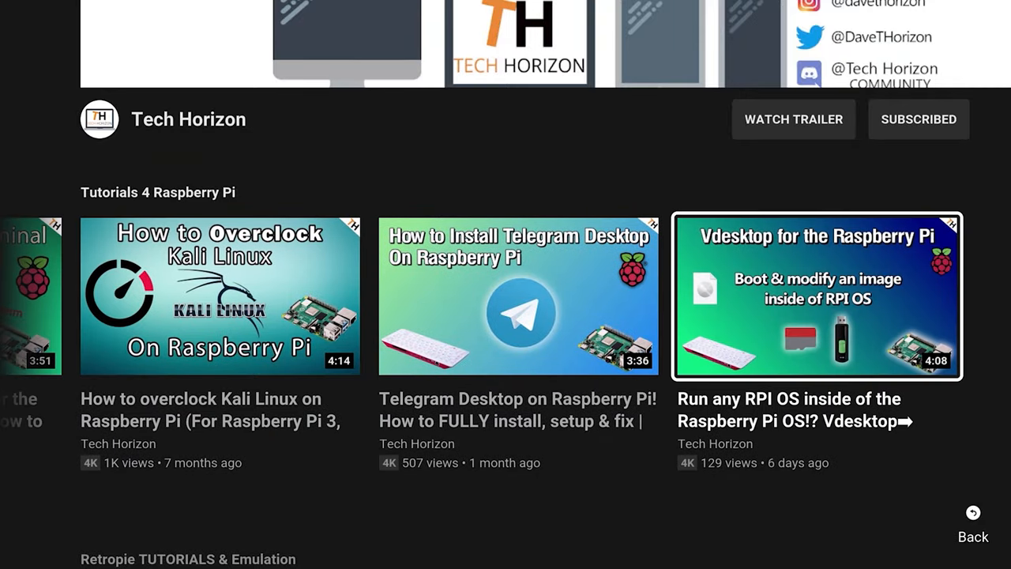
pyautogui.scroll(-3)
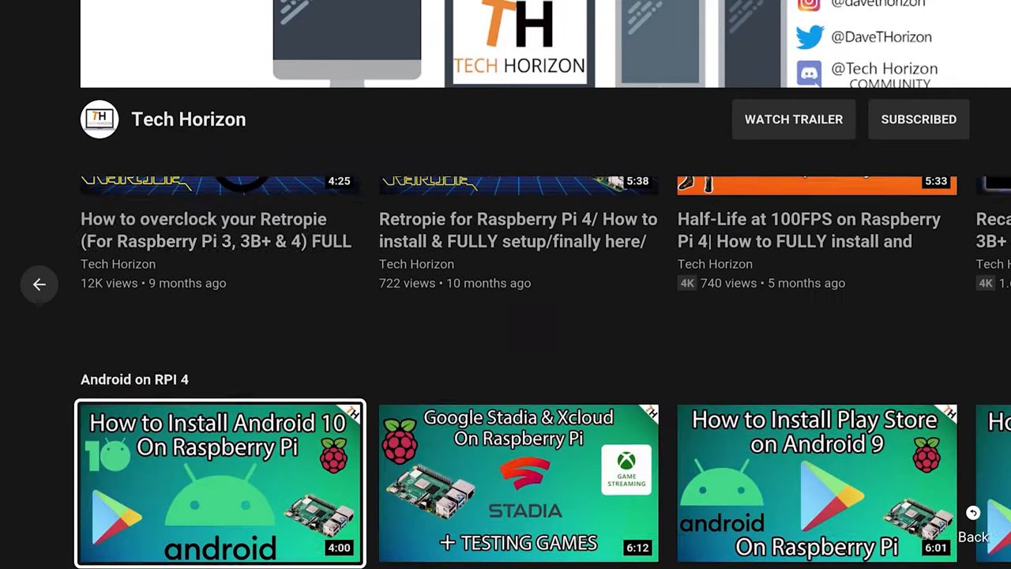
pyautogui.scroll(3)
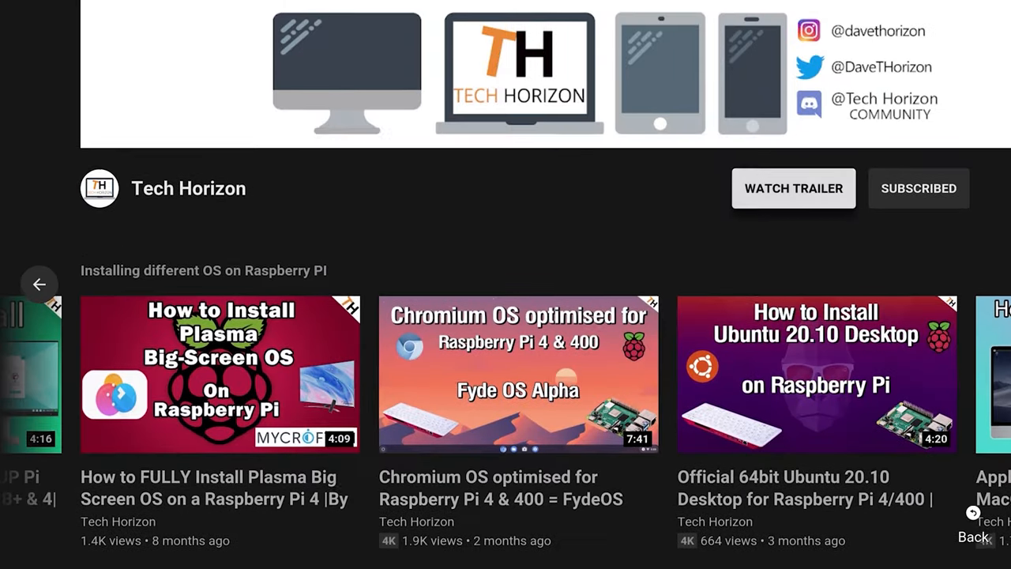